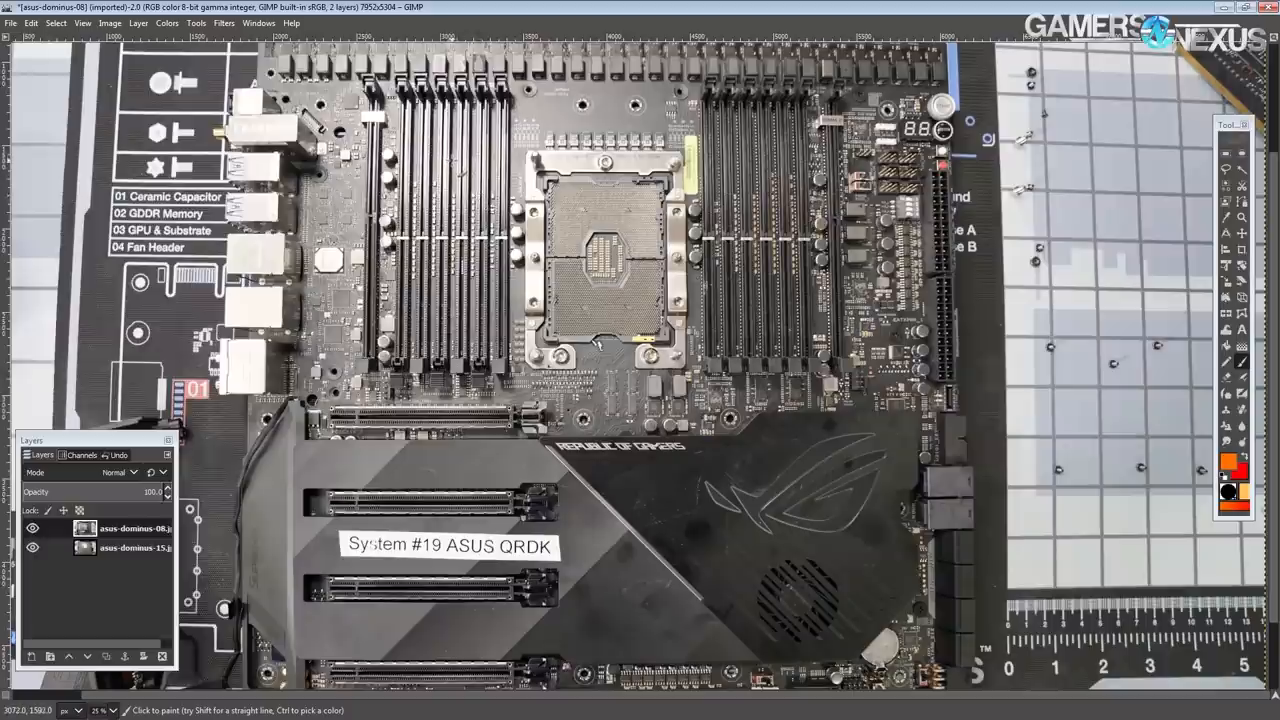
{"action": "mouse_move", "coordinate": [456, 178]}
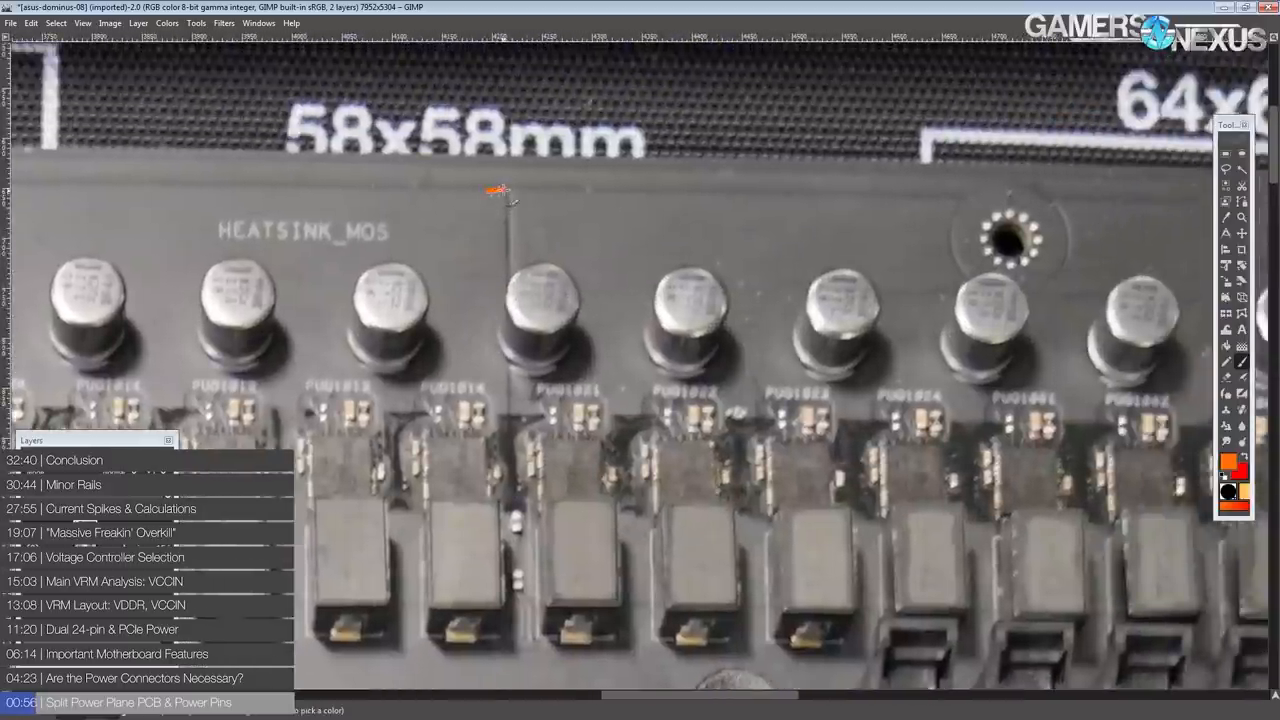
- Paint orange strokes around the EPS CPU power connectors along the board's top-left edge
{"action": "left_click_drag", "start_coordinate": [500, 188], "coordinate": [510, 380]}
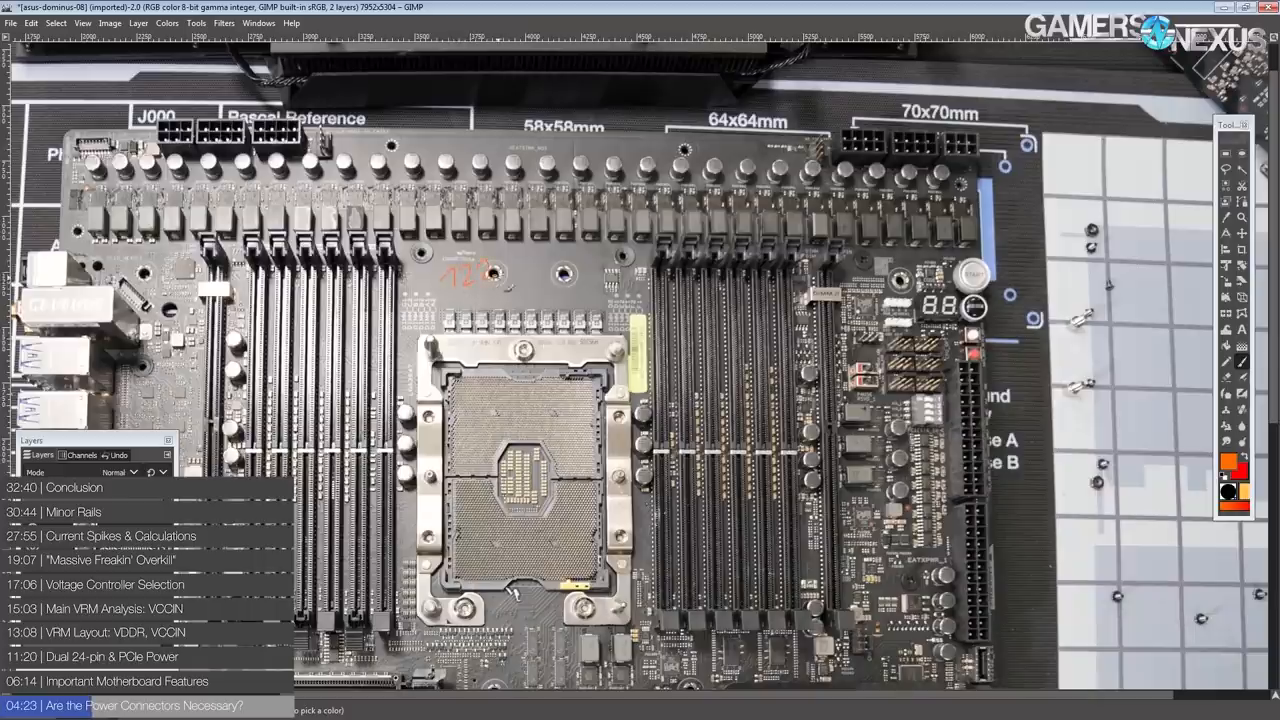
{"action": "left_click_drag", "start_coordinate": [470, 276], "coordinate": [600, 270]}
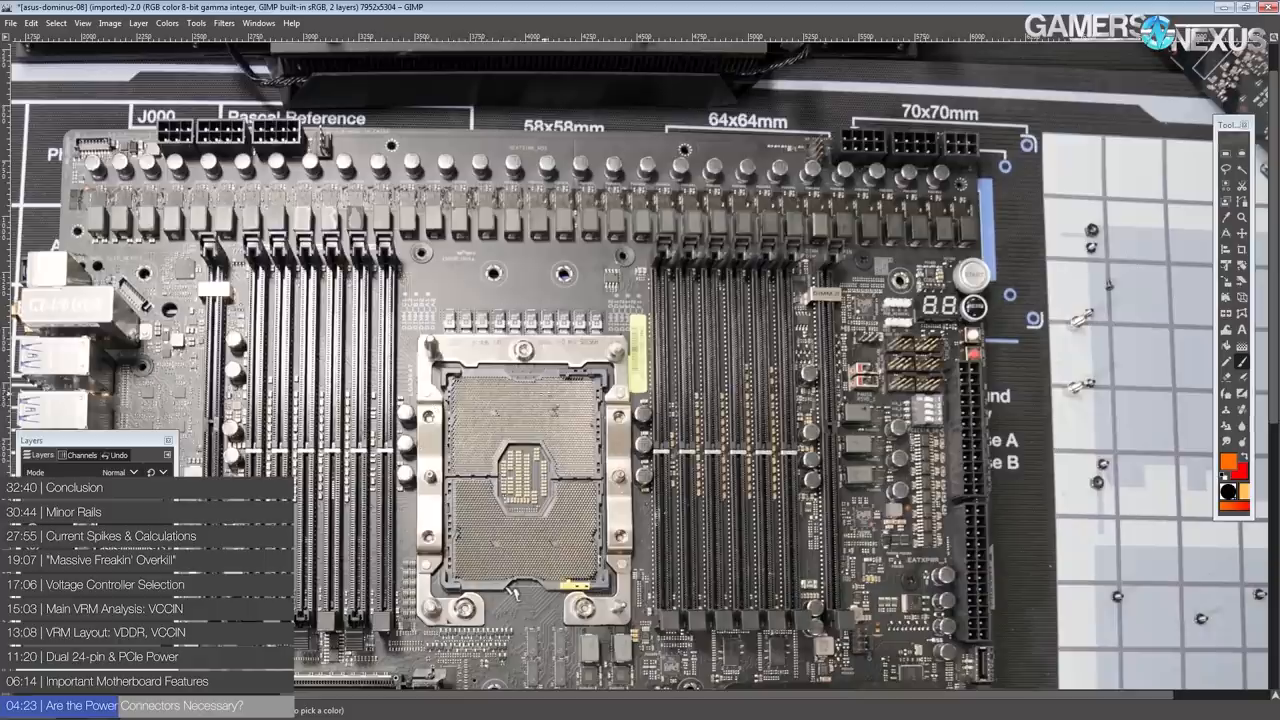
{"action": "left_click_drag", "start_coordinate": [150, 150], "coordinate": [896, 164]}
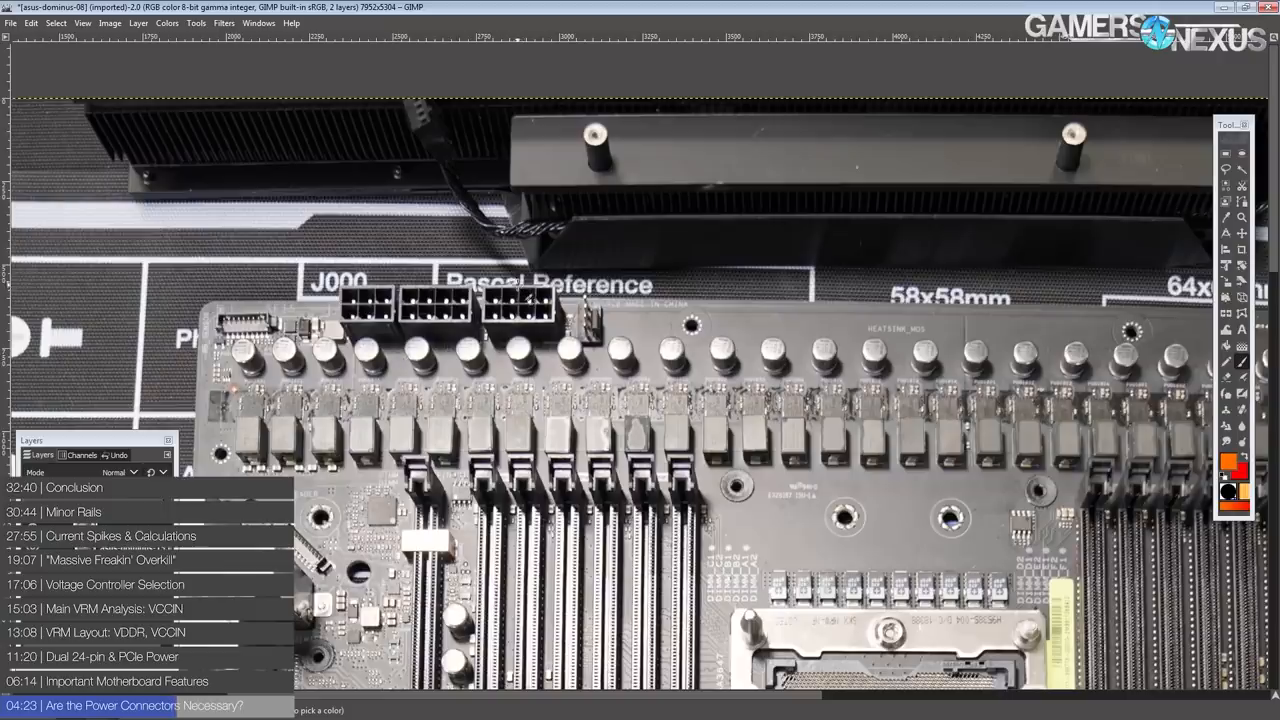
{"action": "left_click_drag", "start_coordinate": [500, 290], "coordinate": [560, 296]}
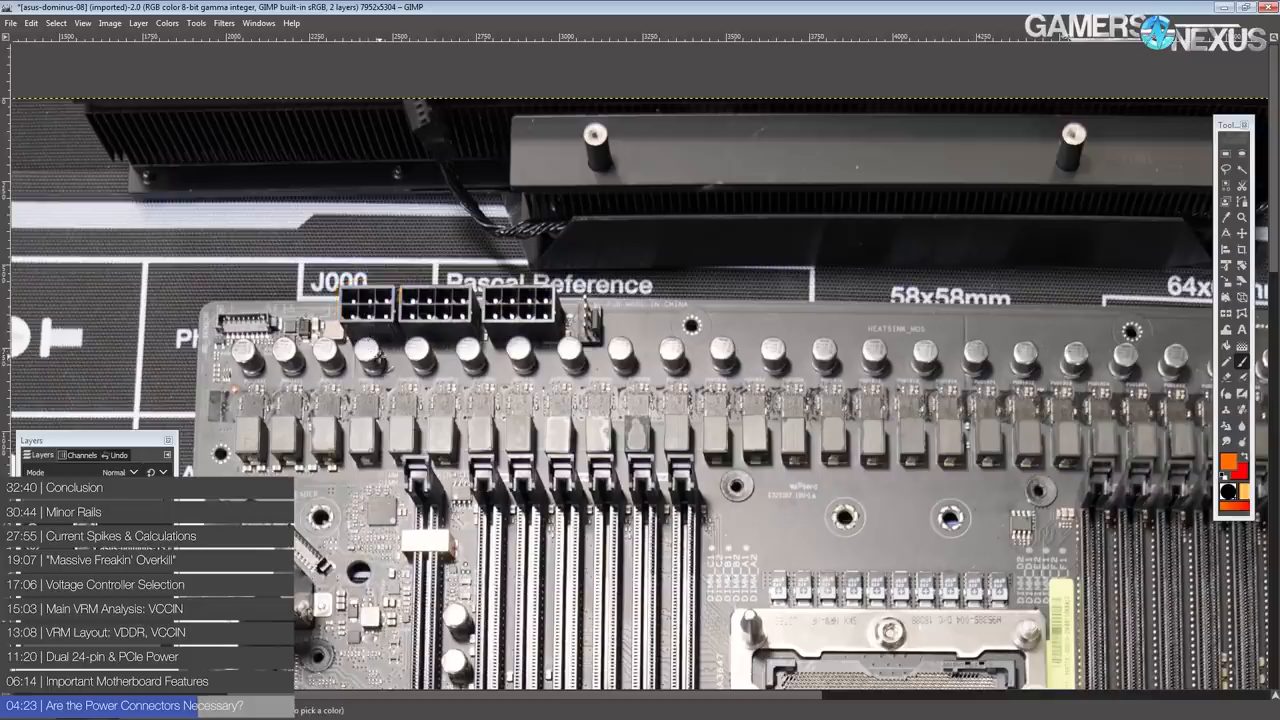
{"action": "left_click_drag", "start_coordinate": [490, 280], "coordinate": [500, 264]}
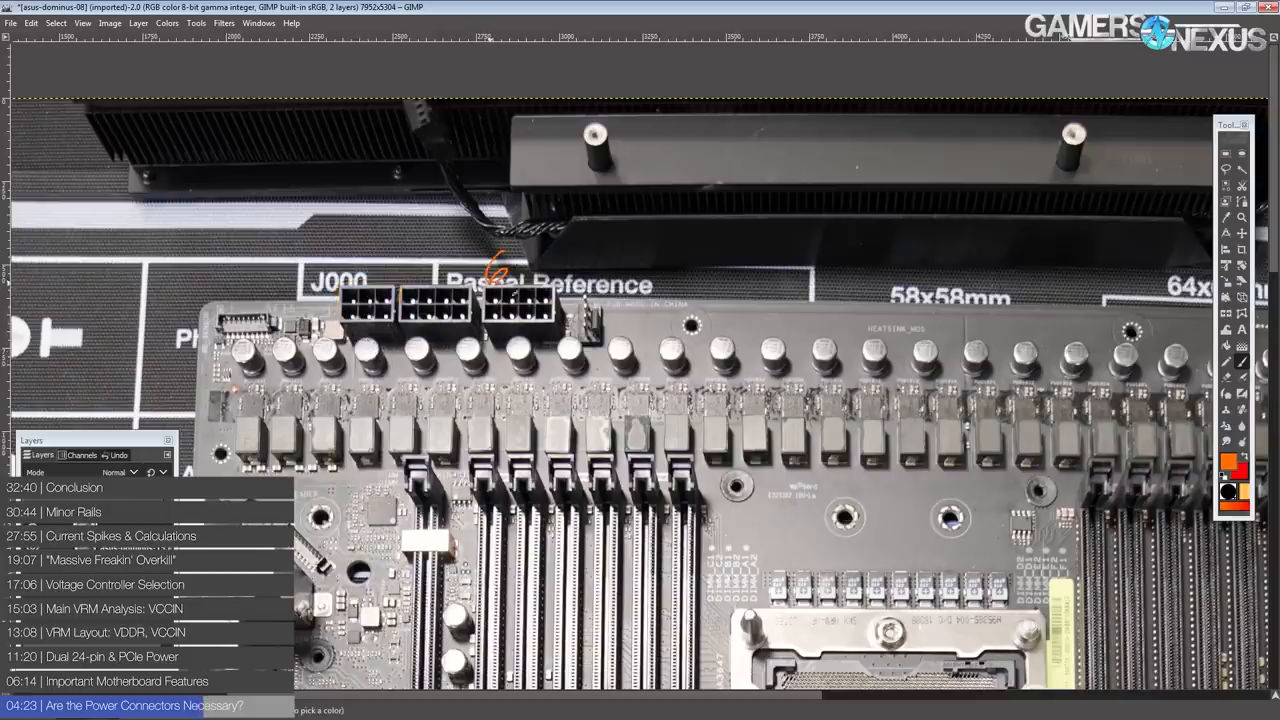
{"action": "left_click_drag", "start_coordinate": [490, 270], "coordinate": [564, 270]}
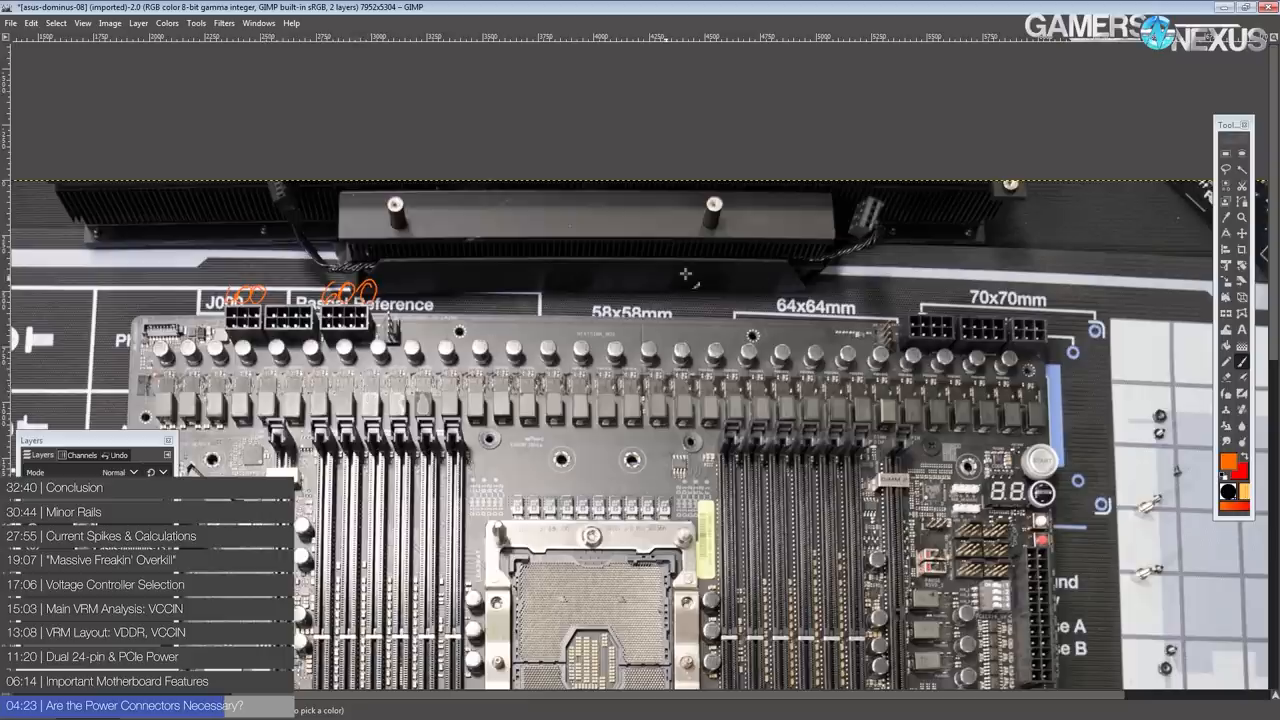
{"action": "mouse_move", "coordinate": [820, 252]}
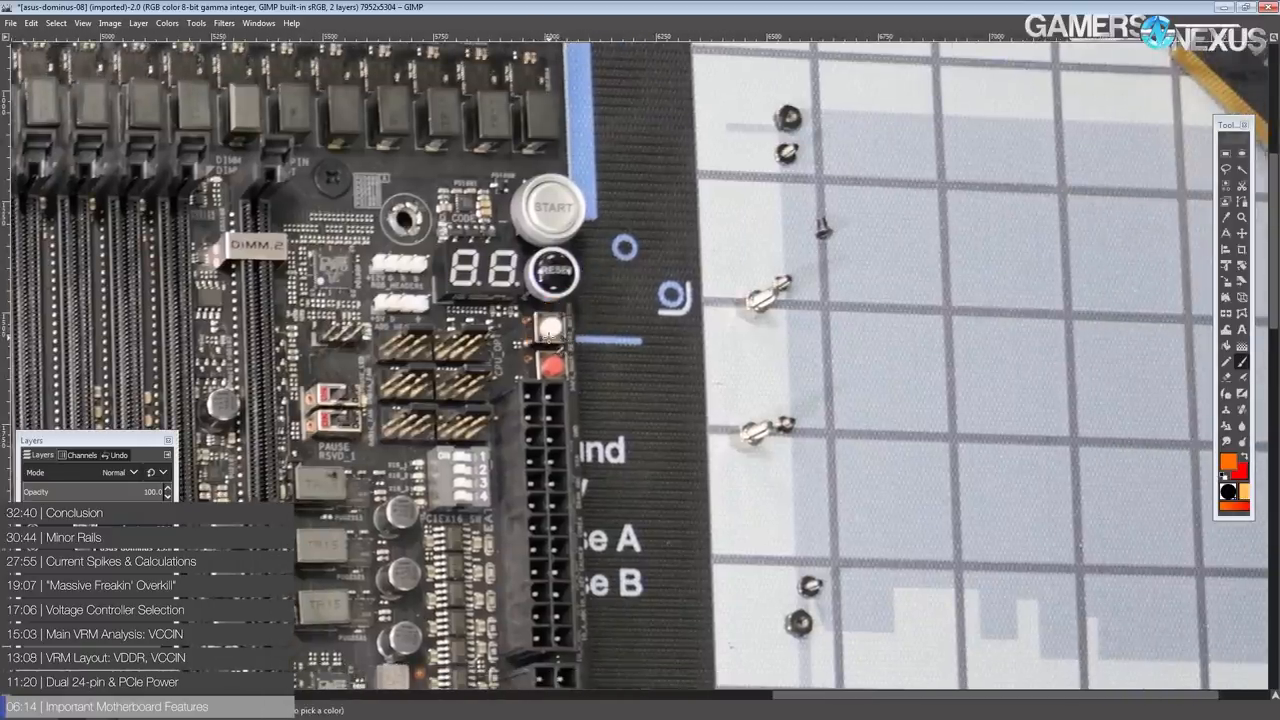
{"action": "mouse_move", "coordinate": [588, 310]}
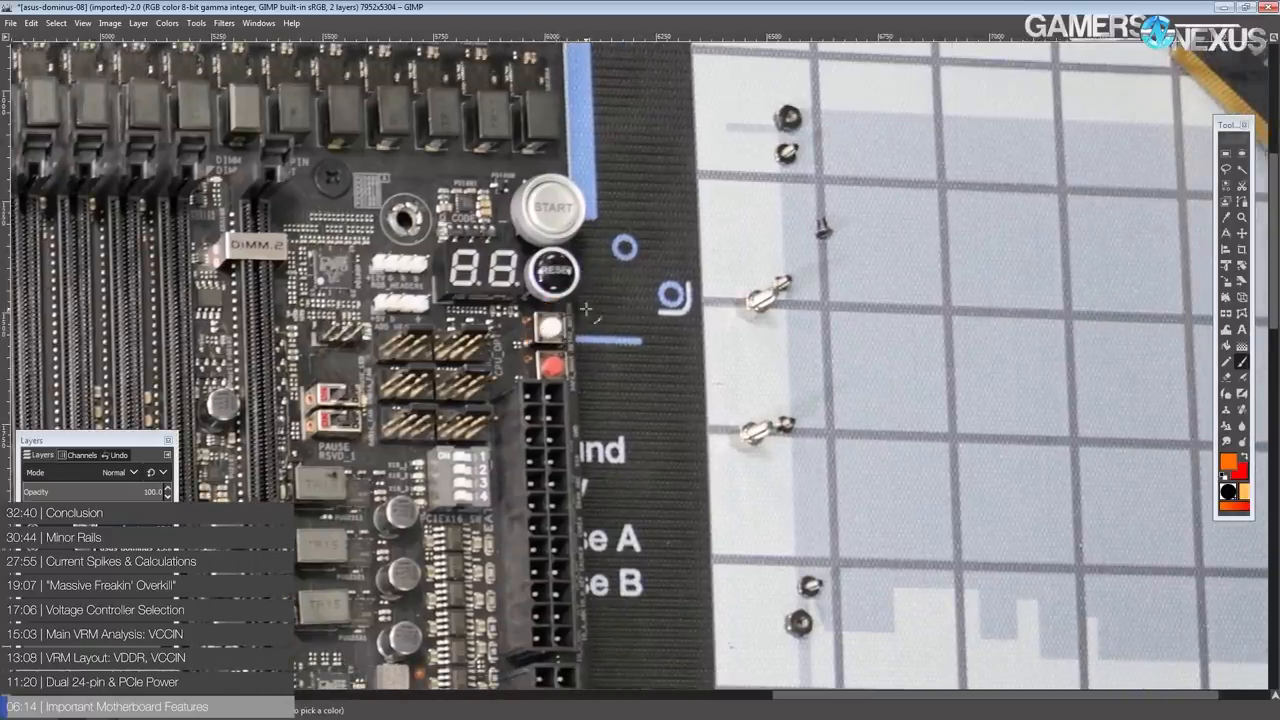
{"action": "left_click_drag", "start_coordinate": [556, 300], "coordinate": [560, 184]}
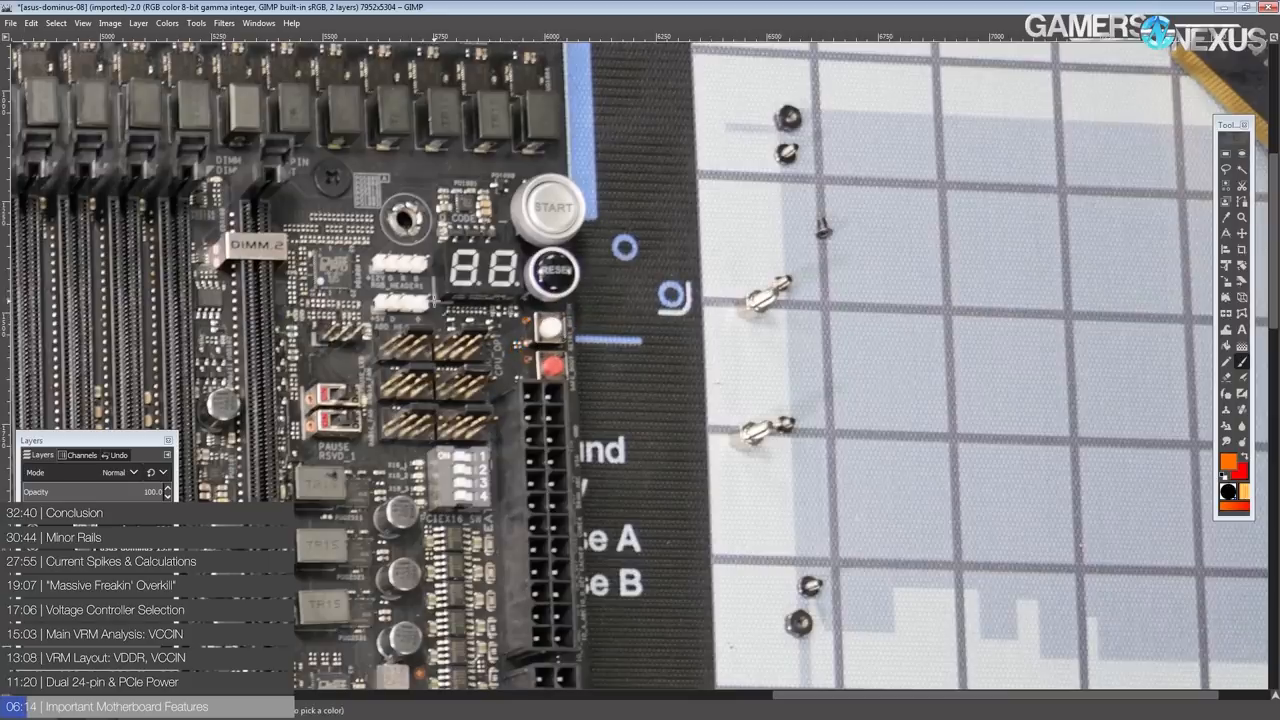
{"action": "mouse_move", "coordinate": [684, 244]}
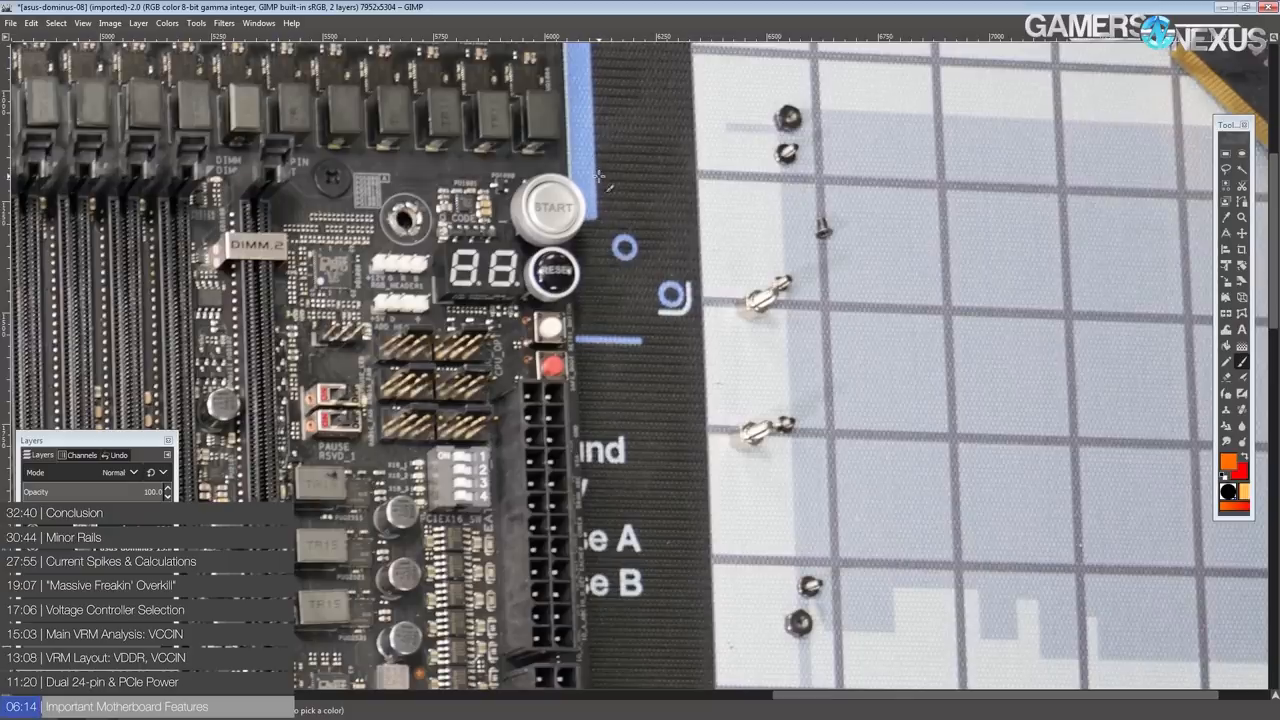
{"action": "mouse_move", "coordinate": [630, 150]}
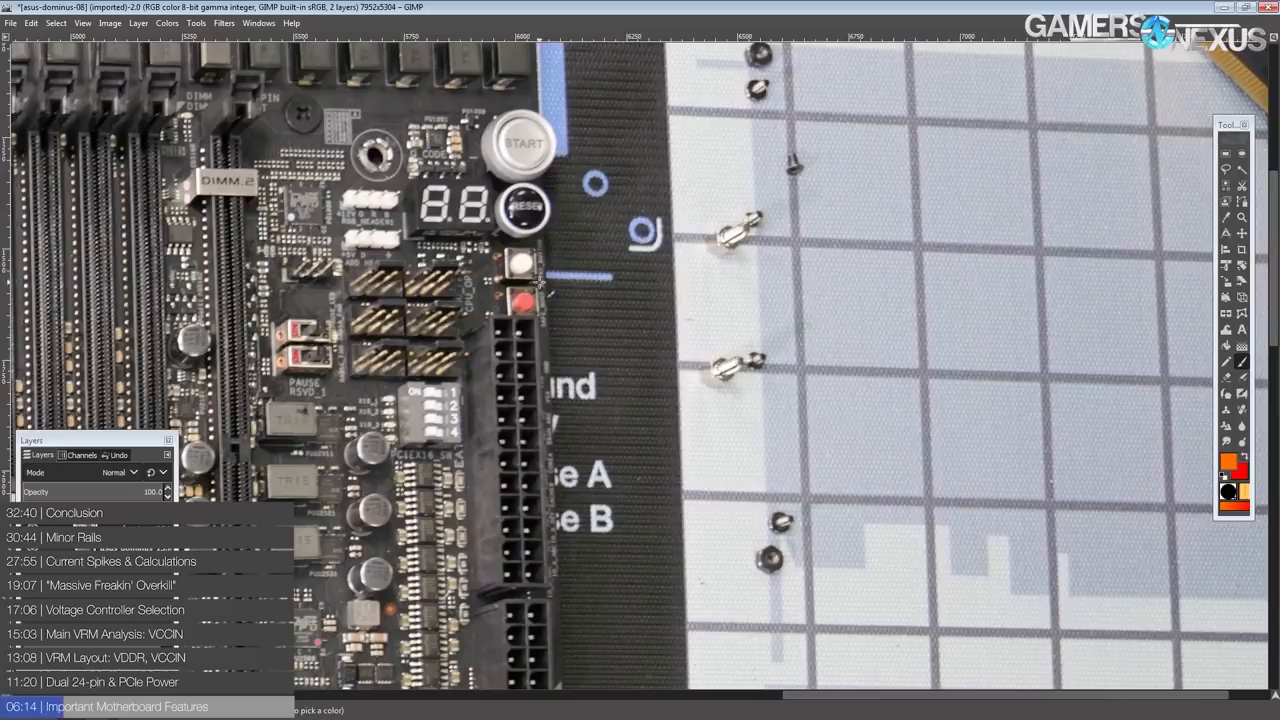
{"action": "mouse_move", "coordinate": [416, 190]}
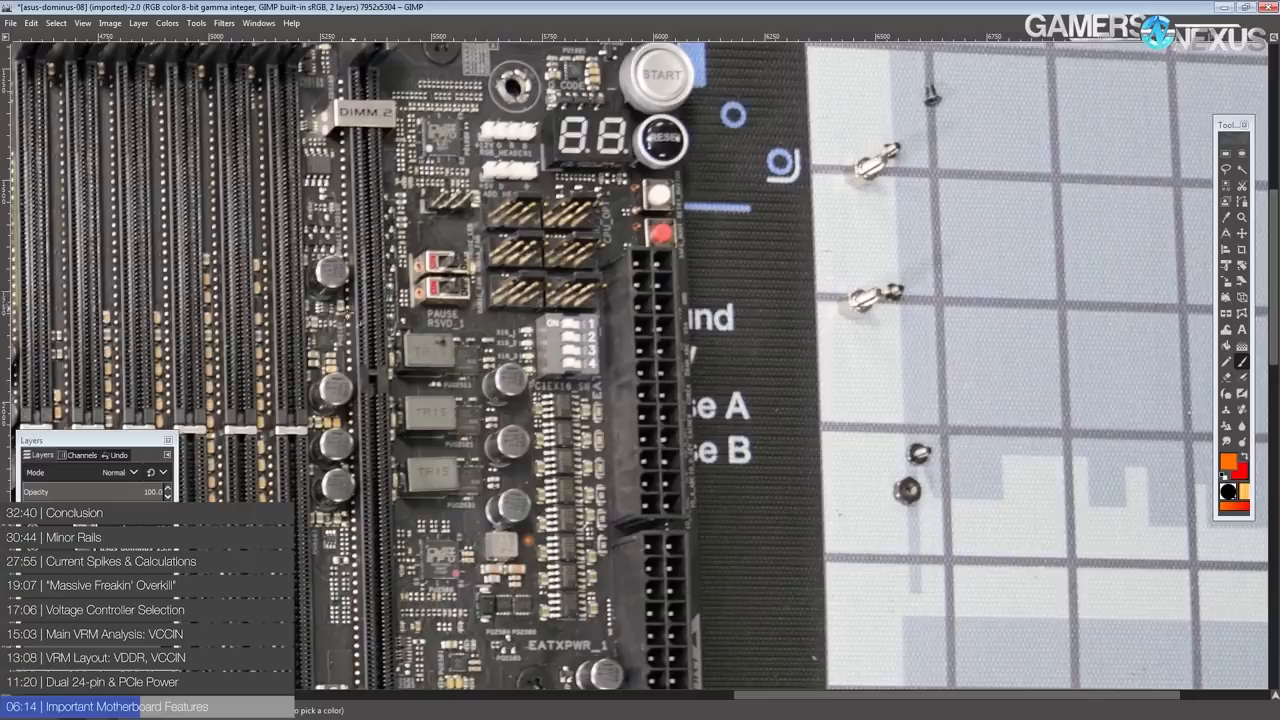
{"action": "mouse_move", "coordinate": [696, 164]}
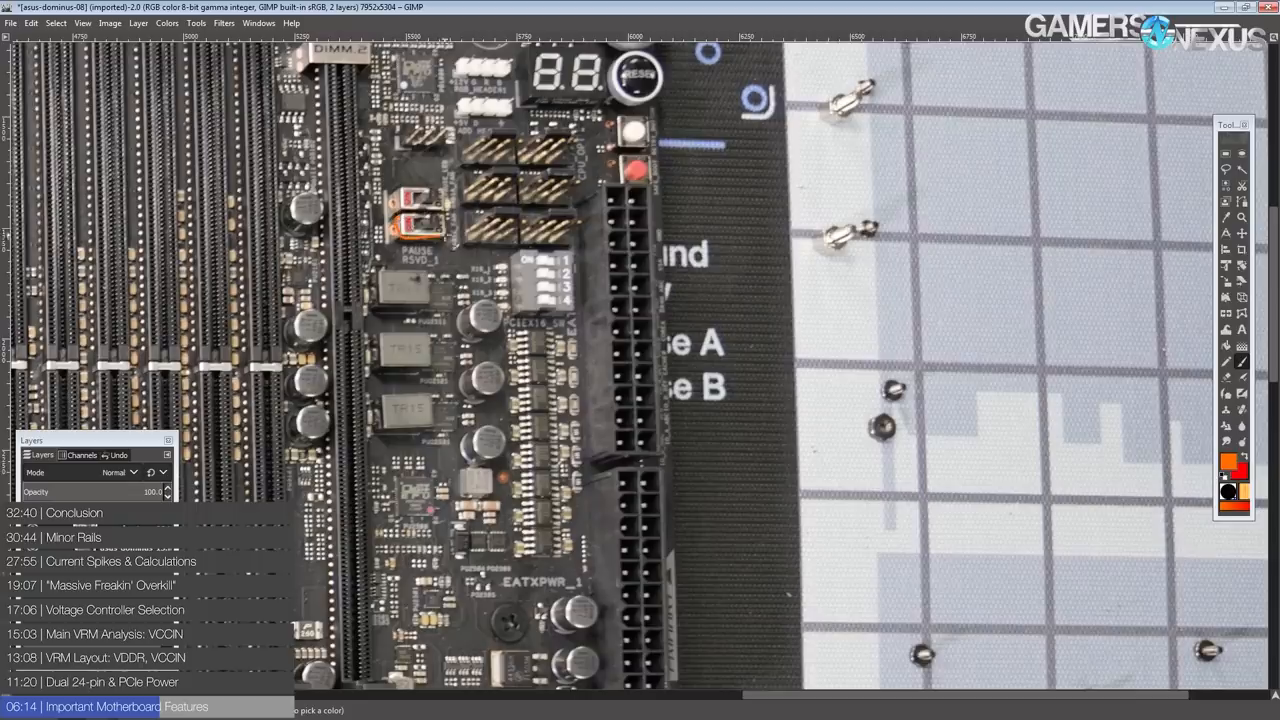
{"action": "left_click_drag", "start_coordinate": [390, 218], "coordinate": [460, 232]}
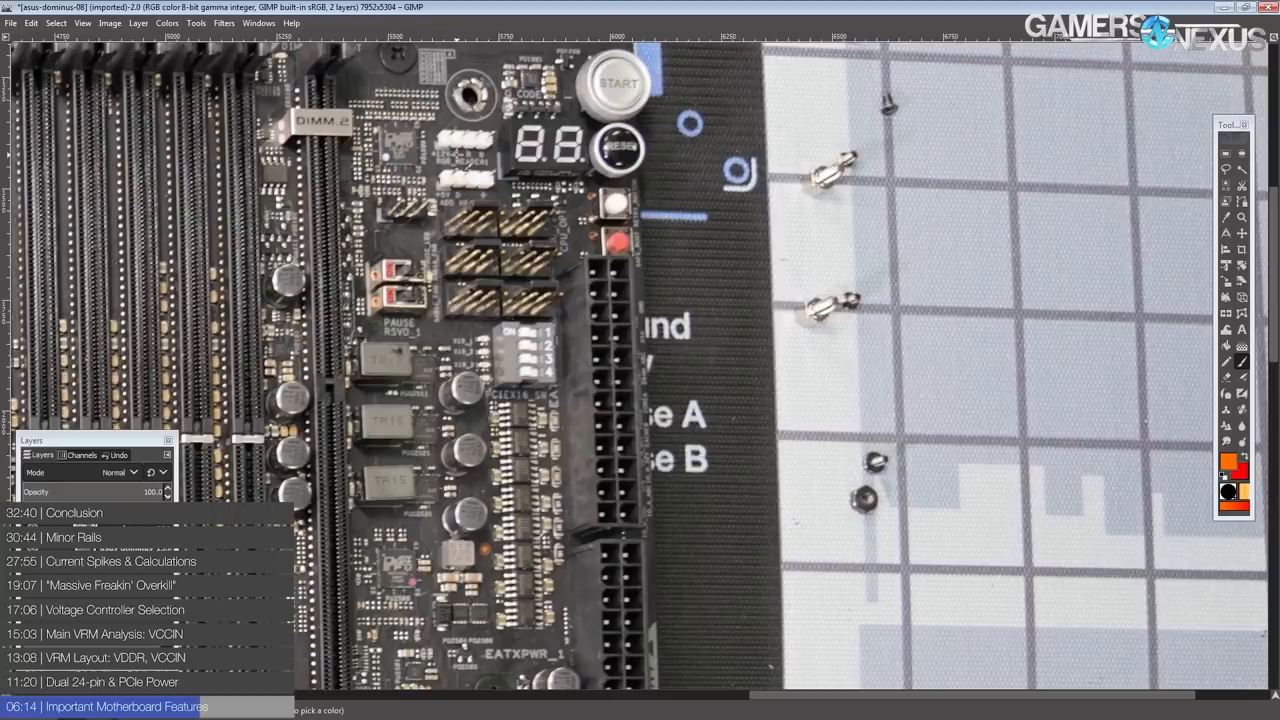
{"action": "mouse_move", "coordinate": [428, 248]}
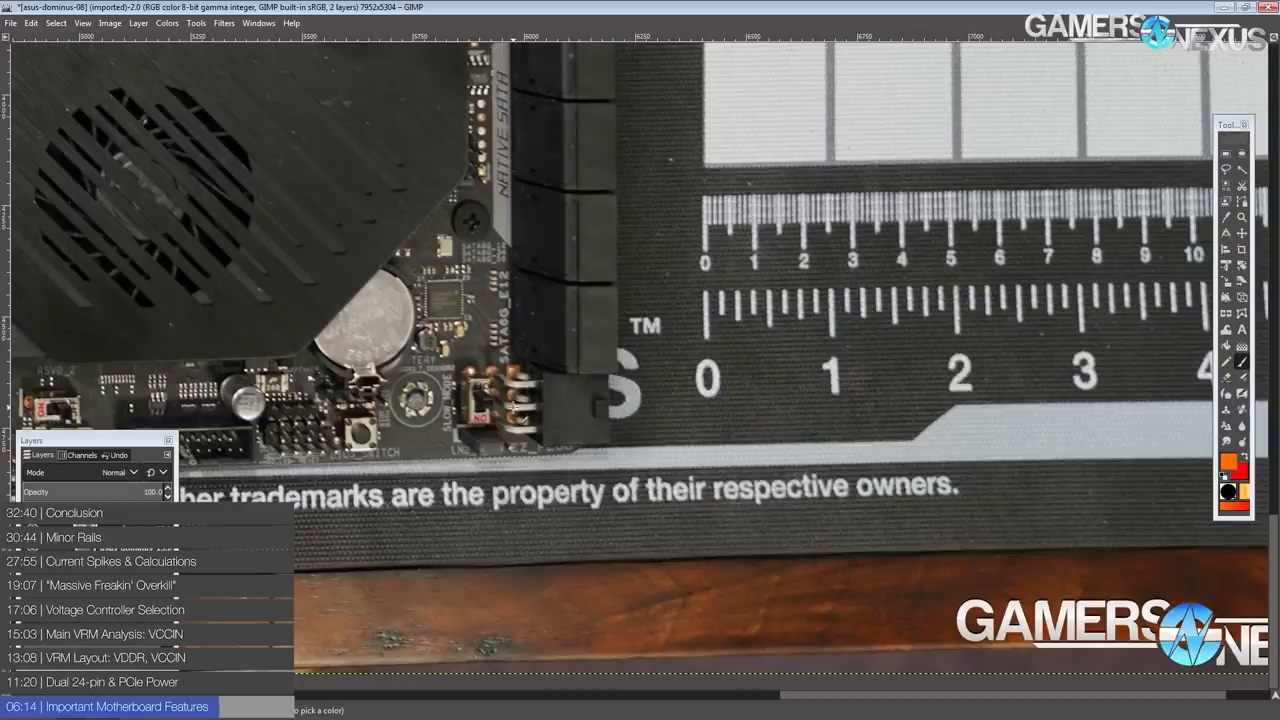
{"action": "left_click_drag", "start_coordinate": [464, 380], "coordinate": [484, 430]}
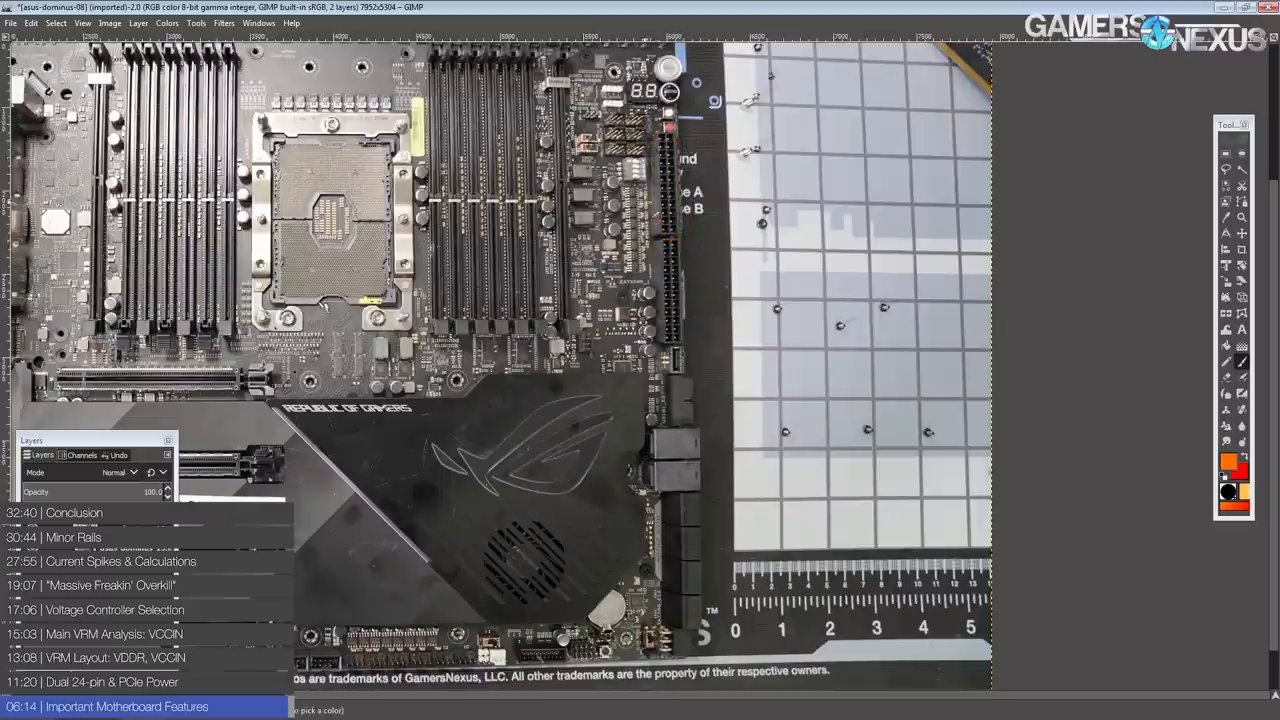
{"action": "scroll", "scroll_direction": "down", "scroll_amount": 3}
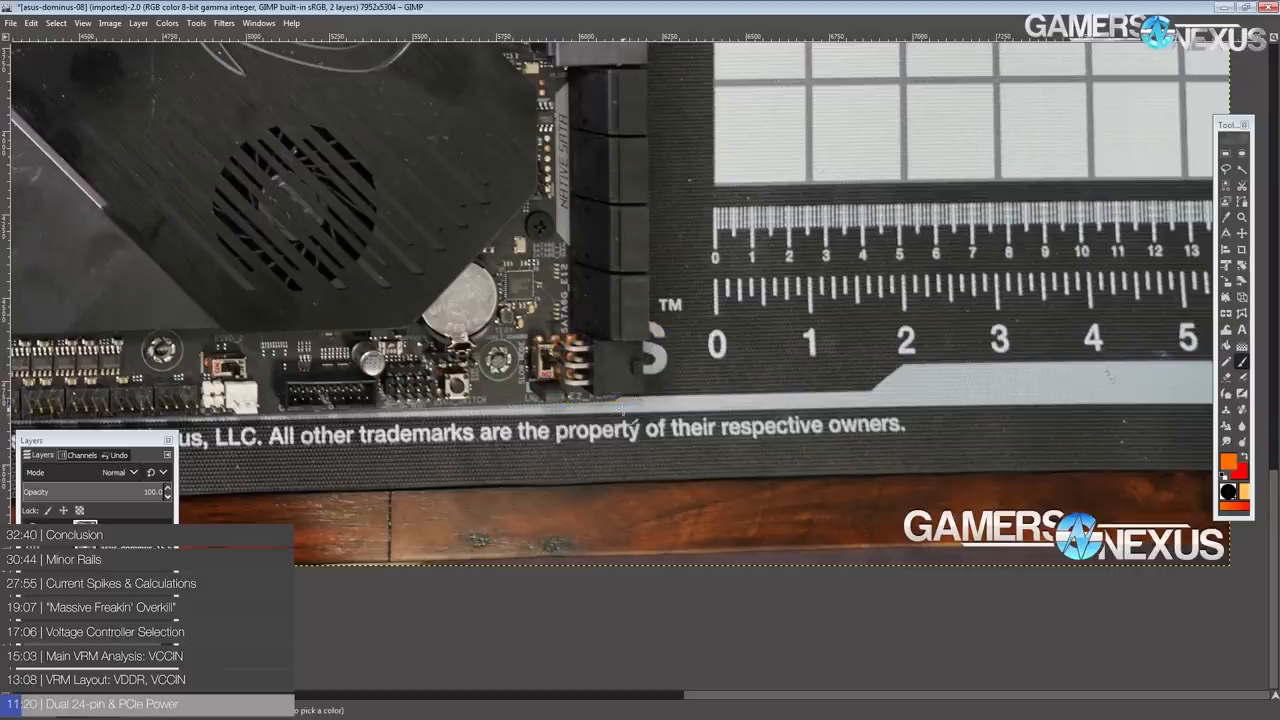
{"action": "mouse_move", "coordinate": [584, 290]}
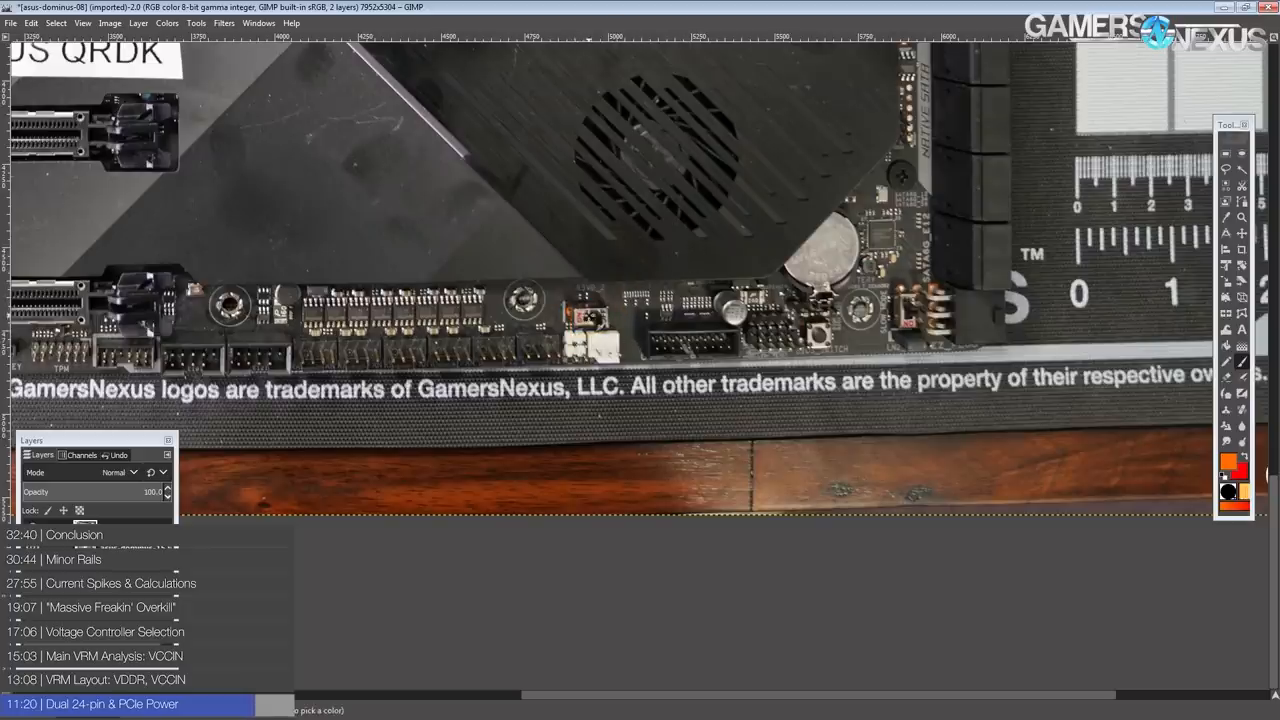
{"action": "left_click_drag", "start_coordinate": [570, 300], "coordinate": [620, 336]}
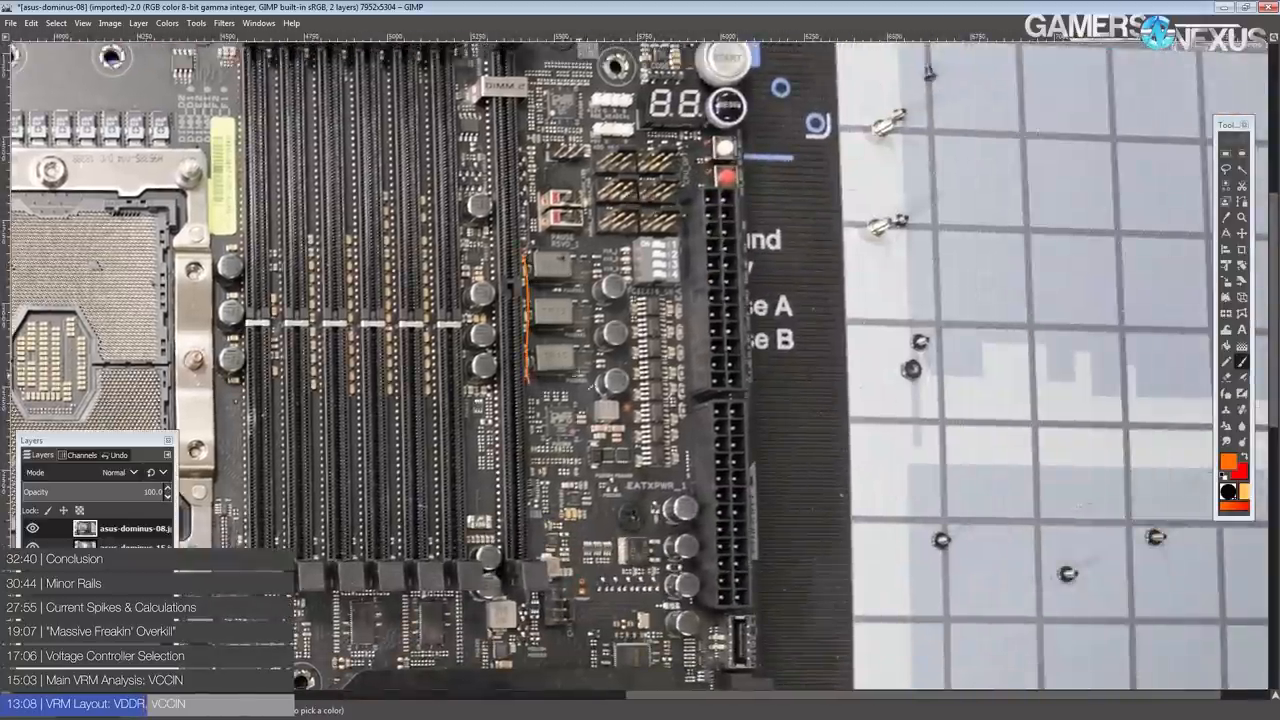
- Pan the canvas so the CPU socket and the ROG heatsink below it are visible
{"action": "left_click_drag", "start_coordinate": [532, 252], "coordinate": [590, 384]}
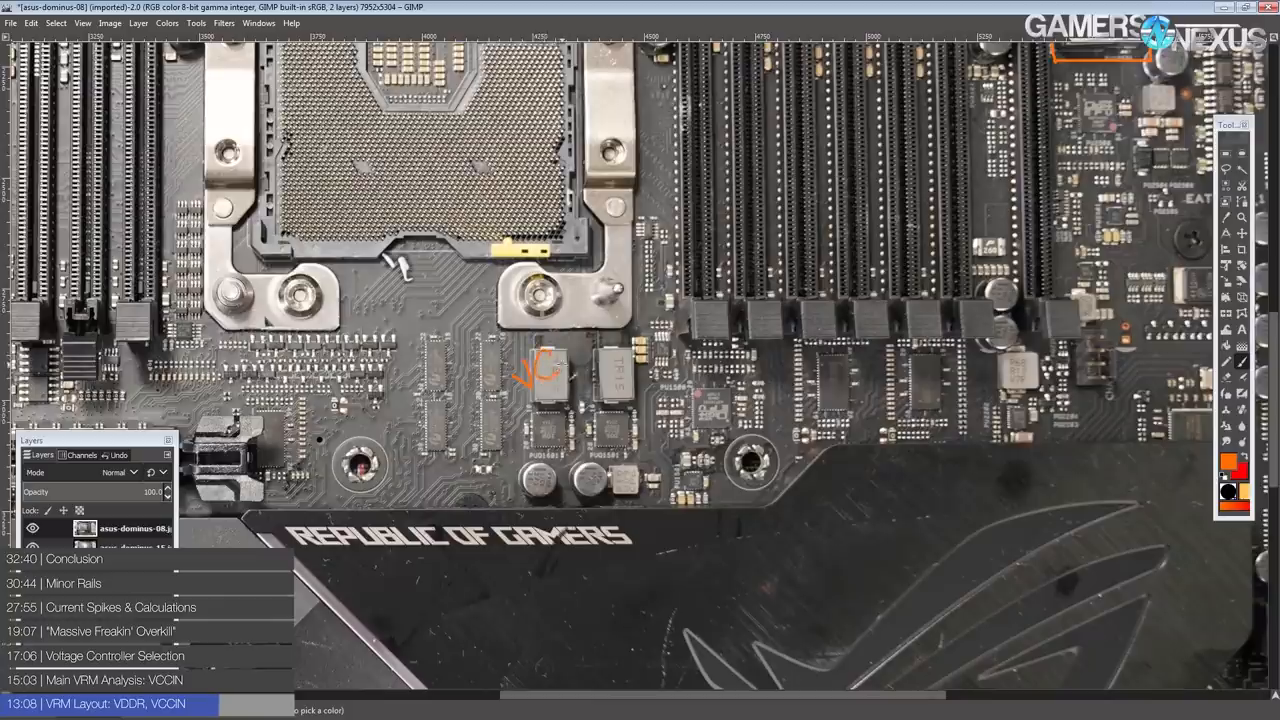
- Draw orange rectangles around the two small regulators just below the CPU socket
{"action": "left_click_drag", "start_coordinate": [516, 360], "coordinate": [580, 464]}
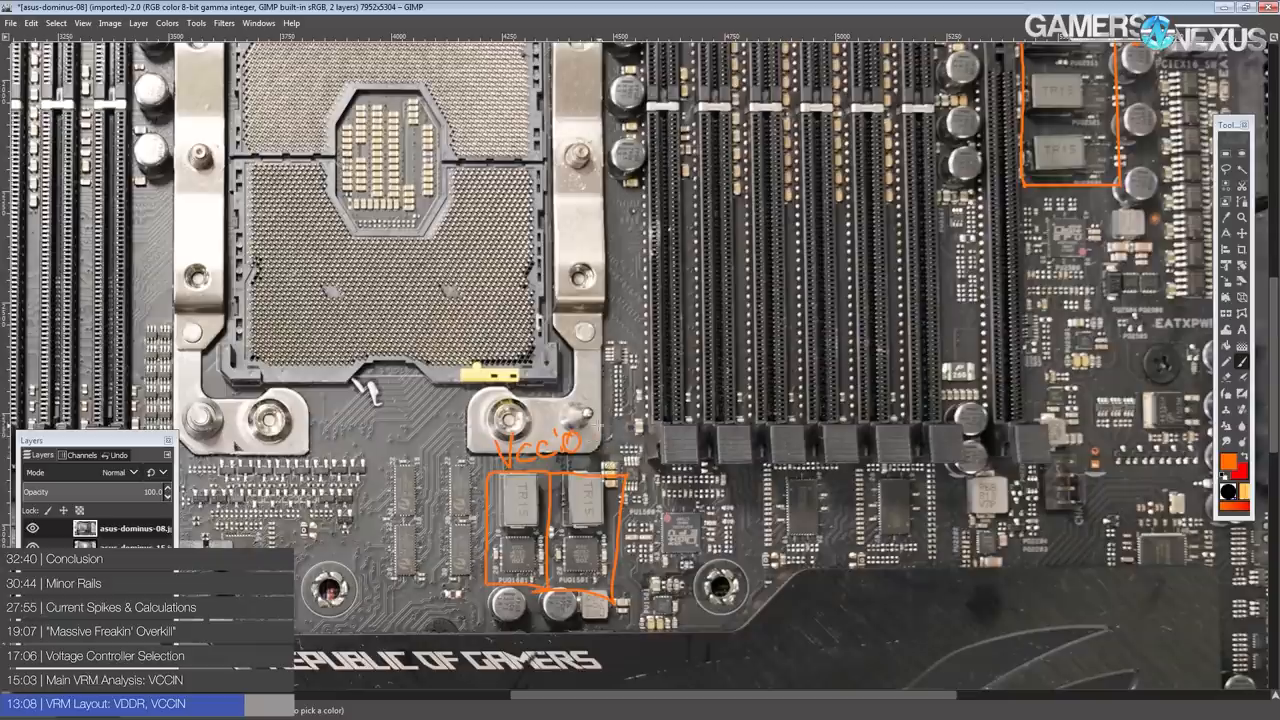
{"action": "left_click_drag", "start_coordinate": [600, 440], "coordinate": [636, 456]}
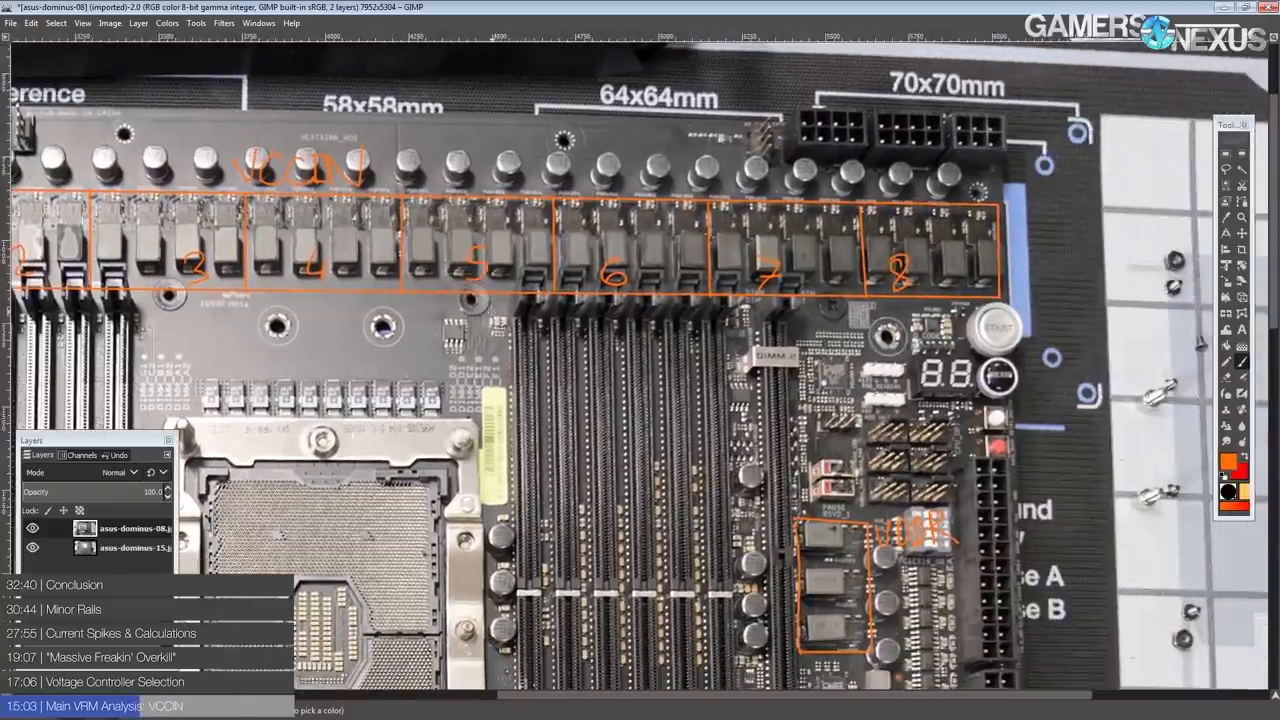
{"action": "mouse_move", "coordinate": [564, 316]}
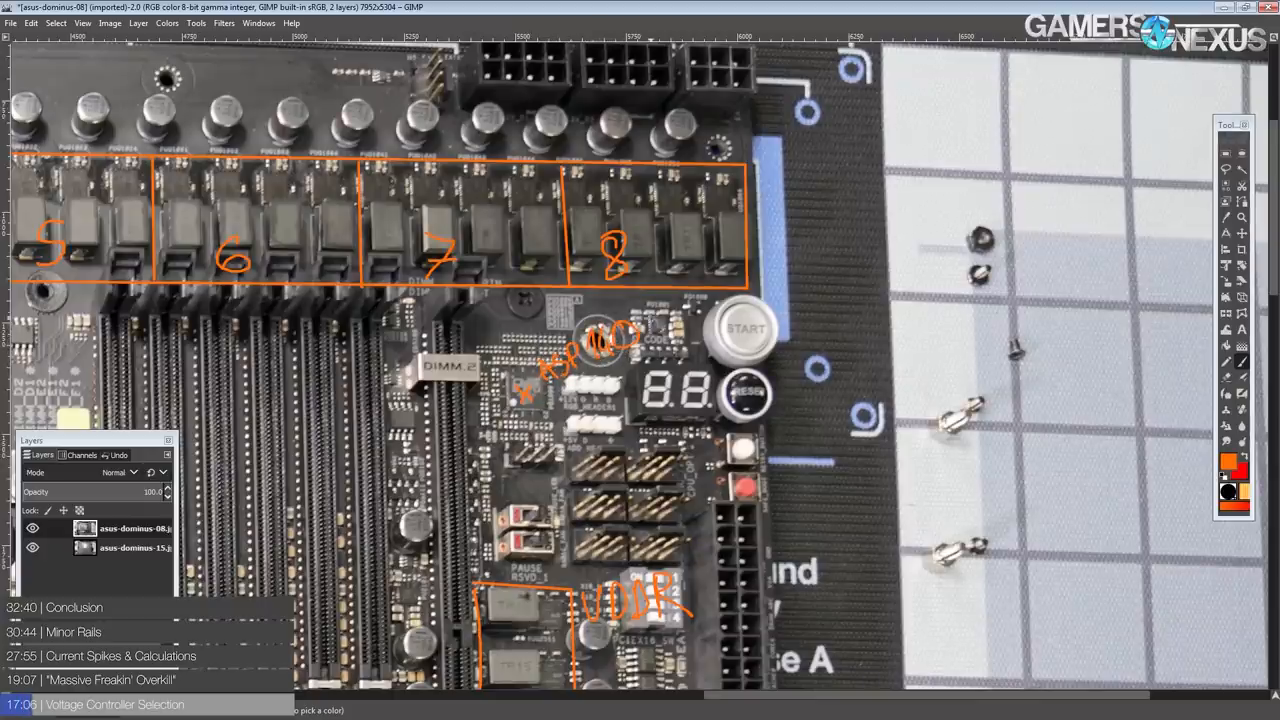
- Circle the voltage controller chip next to the debug LED display in orange
{"action": "left_click_drag", "start_coordinate": [640, 330], "coordinate": [770, 304]}
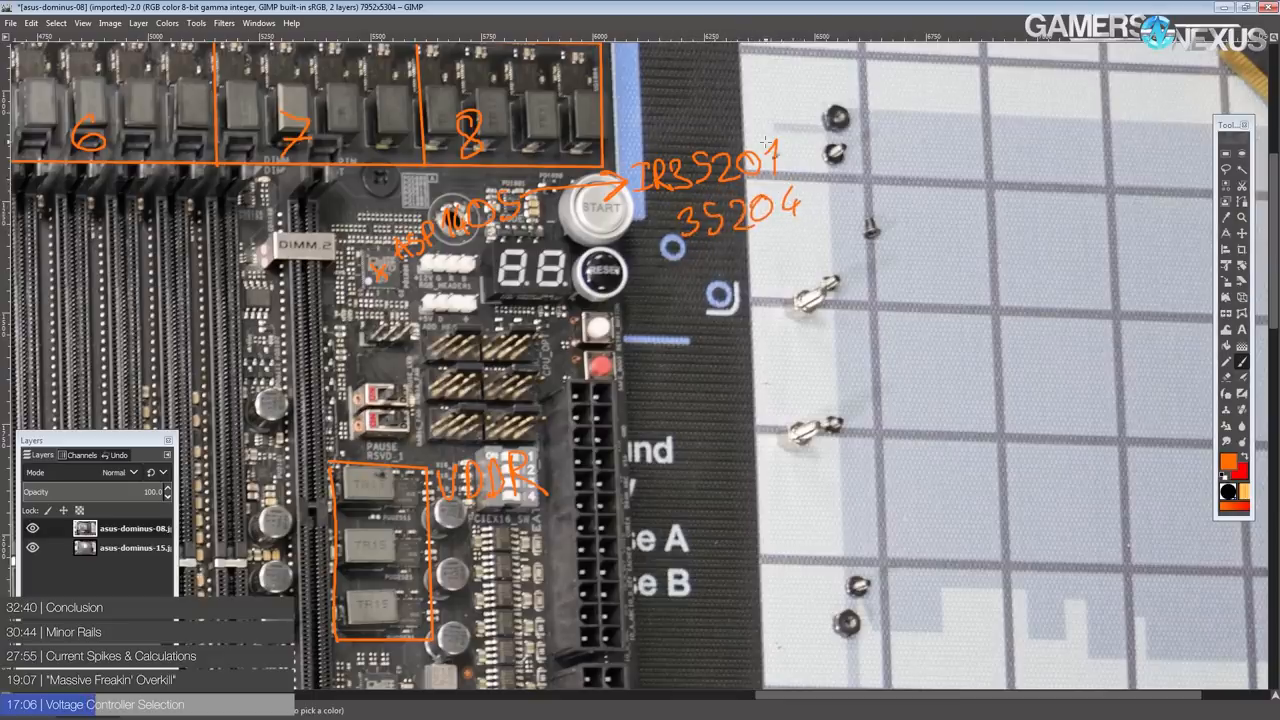
{"action": "mouse_move", "coordinate": [680, 98]}
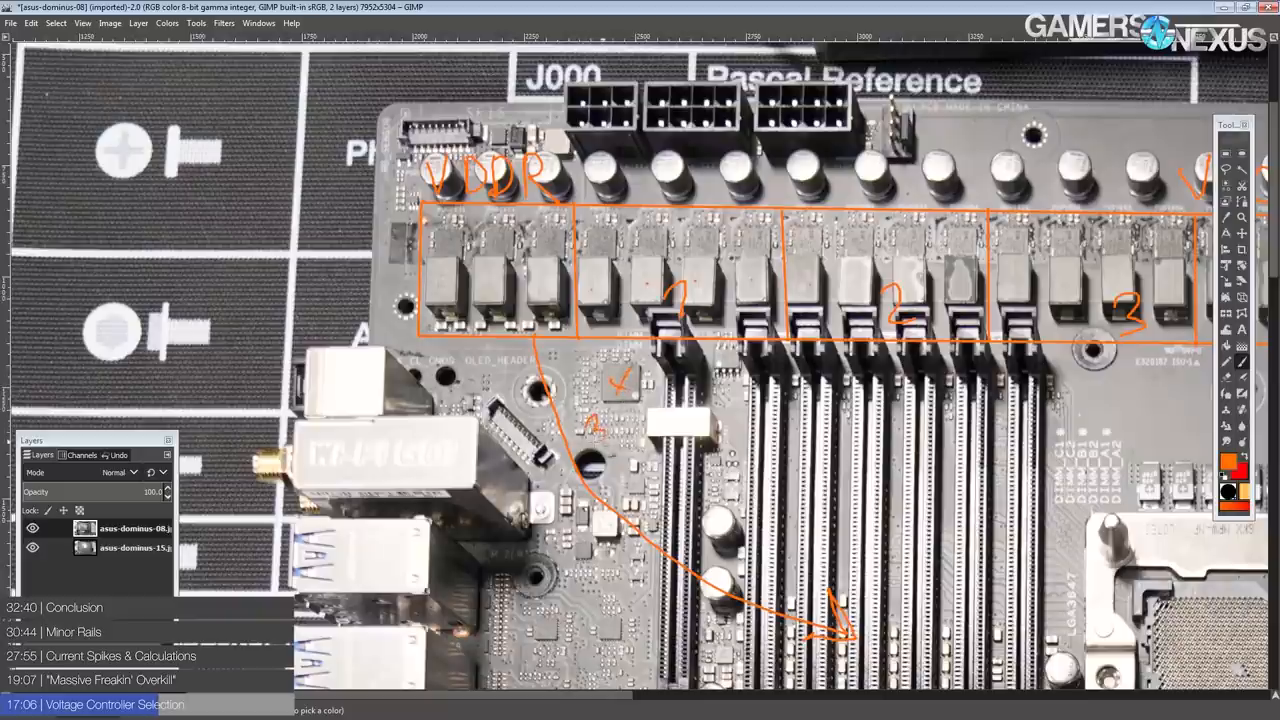
- Draw an orange line from the boxed phases toward the controller chip
{"action": "left_click_drag", "start_coordinate": [590, 424], "coordinate": [630, 420]}
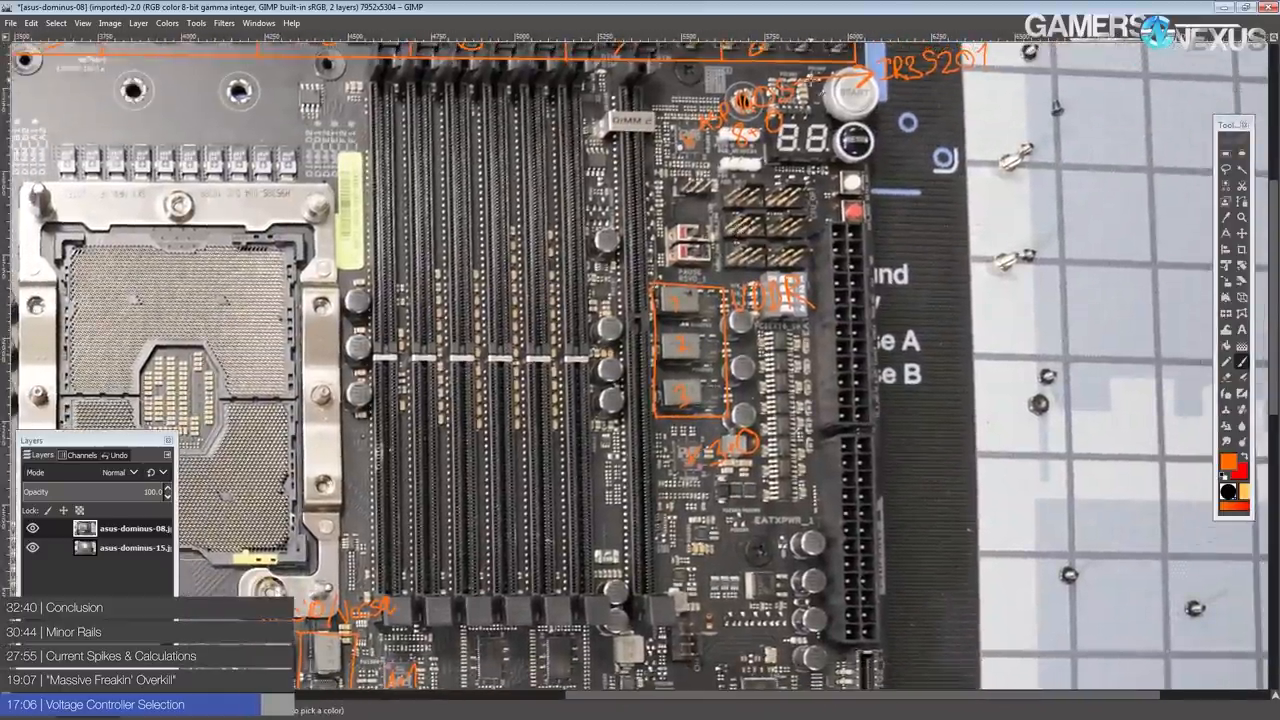
- Scroll the canvas down to return to the CPU socket region
{"action": "scroll", "scroll_direction": "down", "scroll_amount": 3}
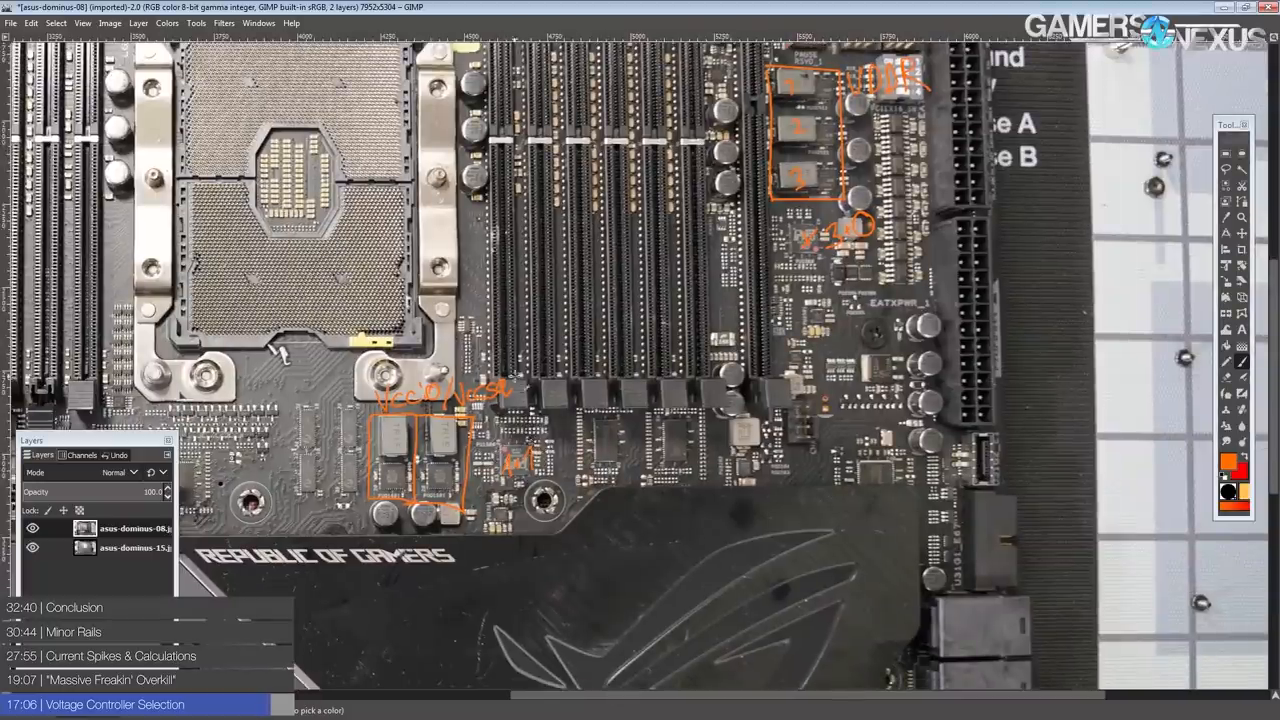
{"action": "mouse_move", "coordinate": [616, 510]}
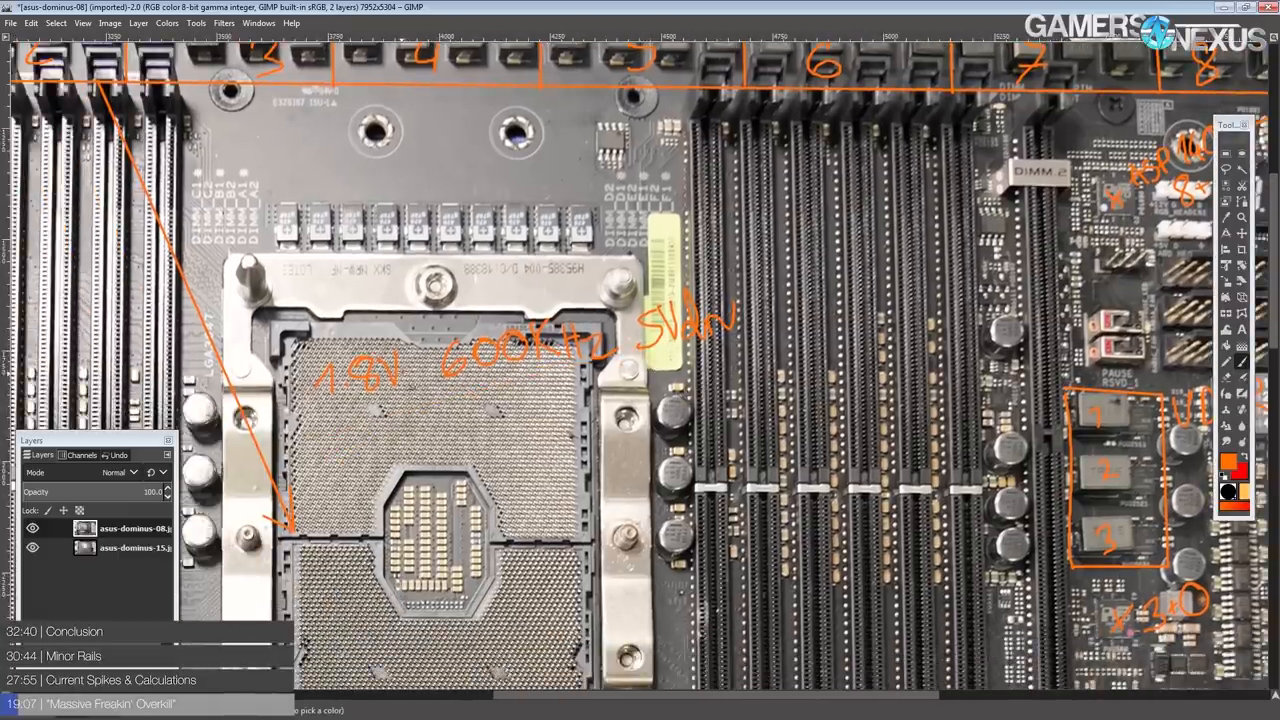
- Label the boxed phases VCCIN and scribble the controller part number and amperage note above them
{"action": "left_click_drag", "start_coordinate": [300, 396], "coordinate": [416, 356]}
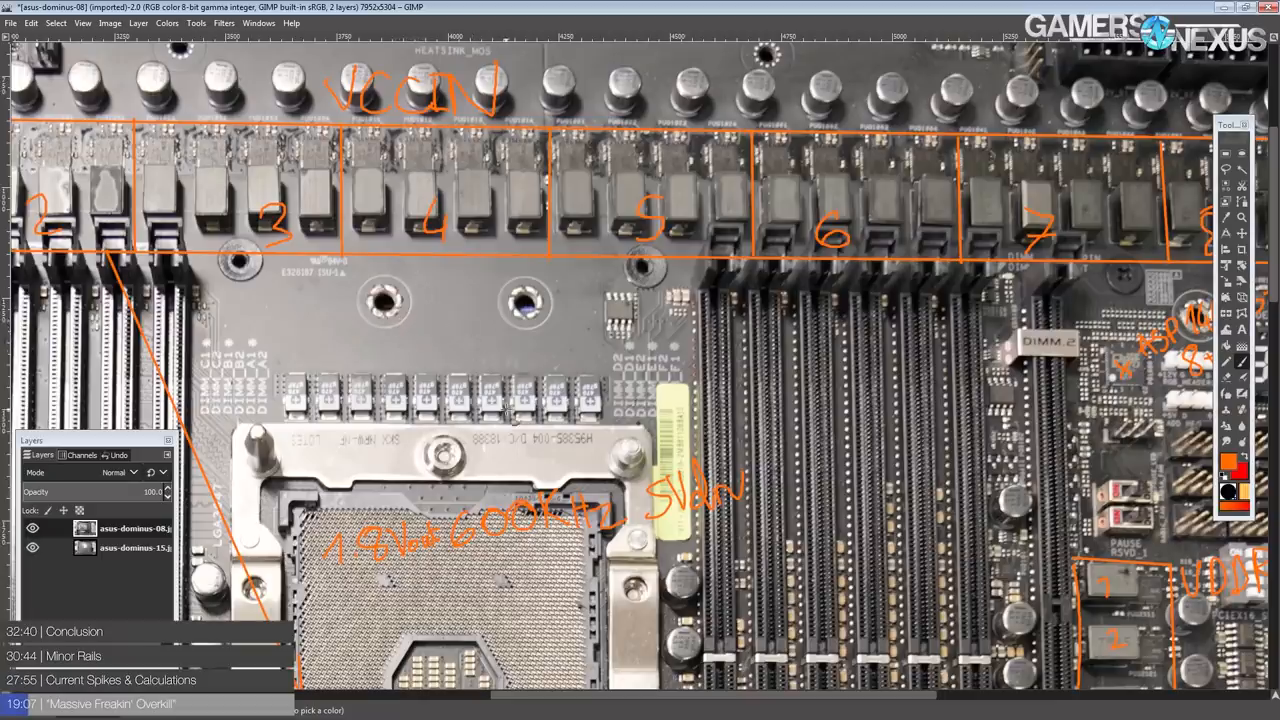
{"action": "mouse_move", "coordinate": [398, 338]}
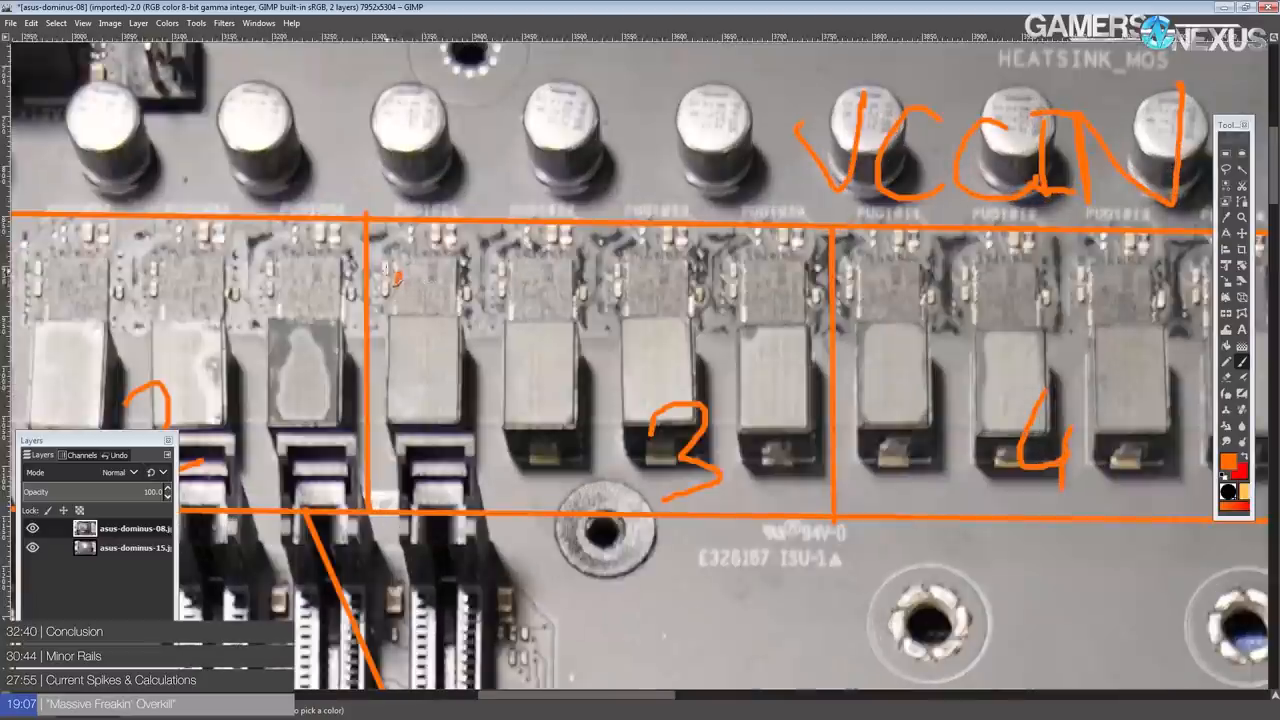
{"action": "left_click_drag", "start_coordinate": [400, 260], "coordinate": [470, 324]}
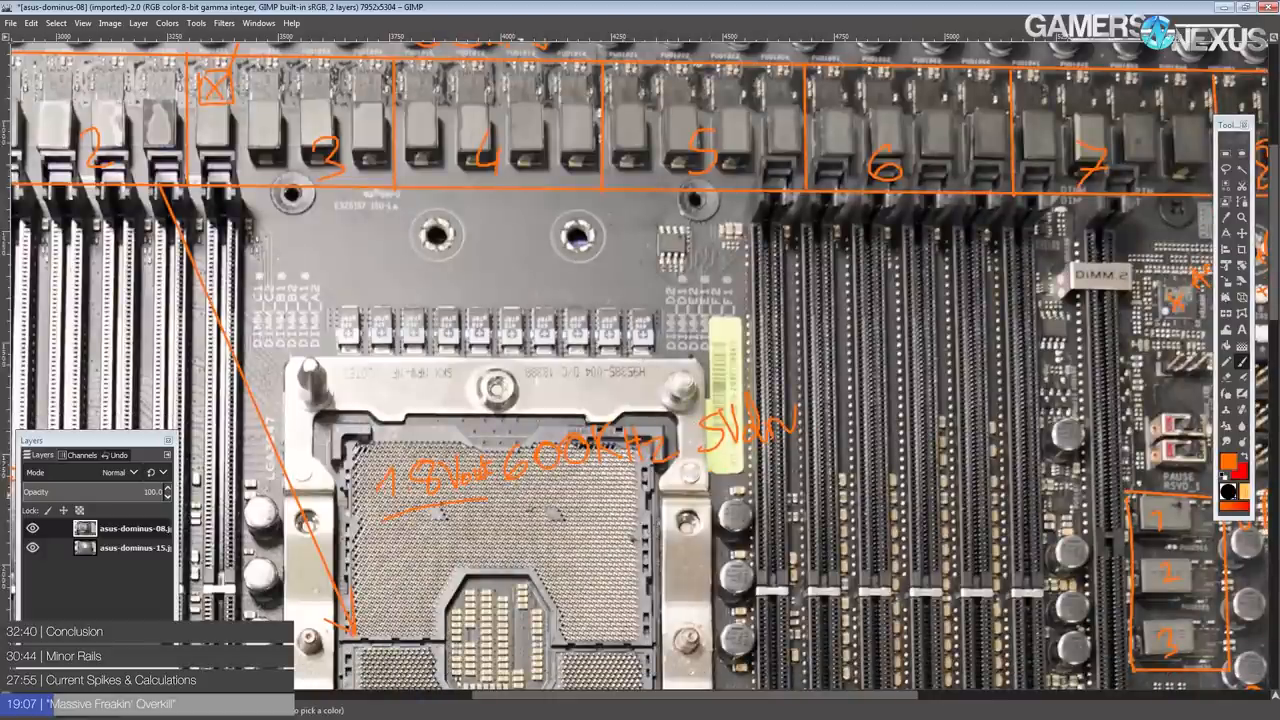
{"action": "scroll", "scroll_direction": "down", "scroll_amount": 3}
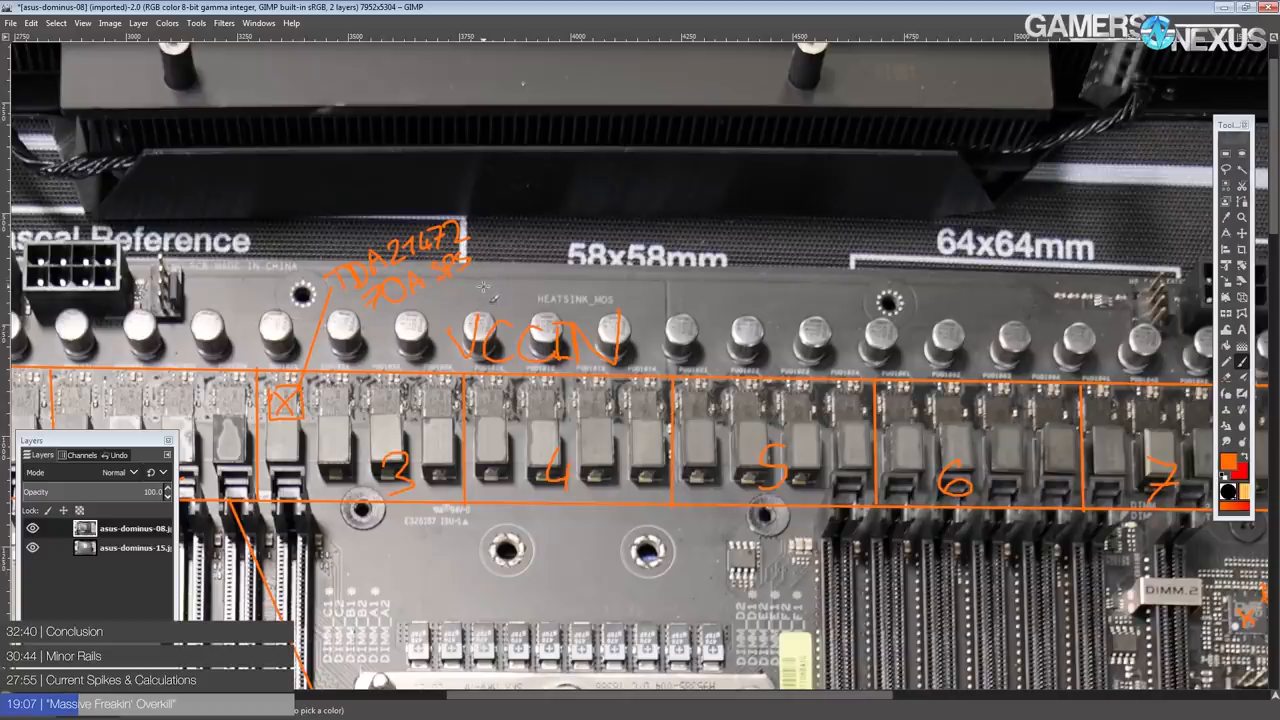
{"action": "mouse_move", "coordinate": [490, 288]}
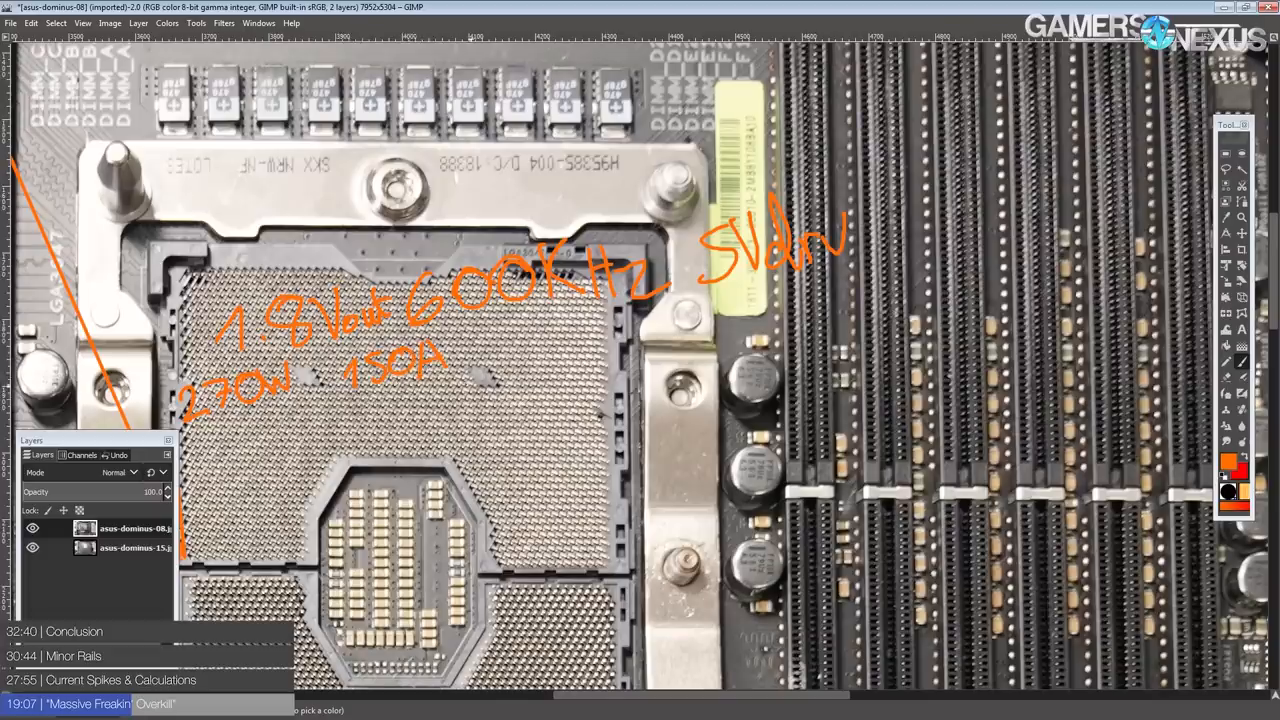
- Handwrite the 270W 150A wattage and current figures beside the CPU socket
{"action": "left_click_drag", "start_coordinate": [510, 356], "coordinate": [536, 344]}
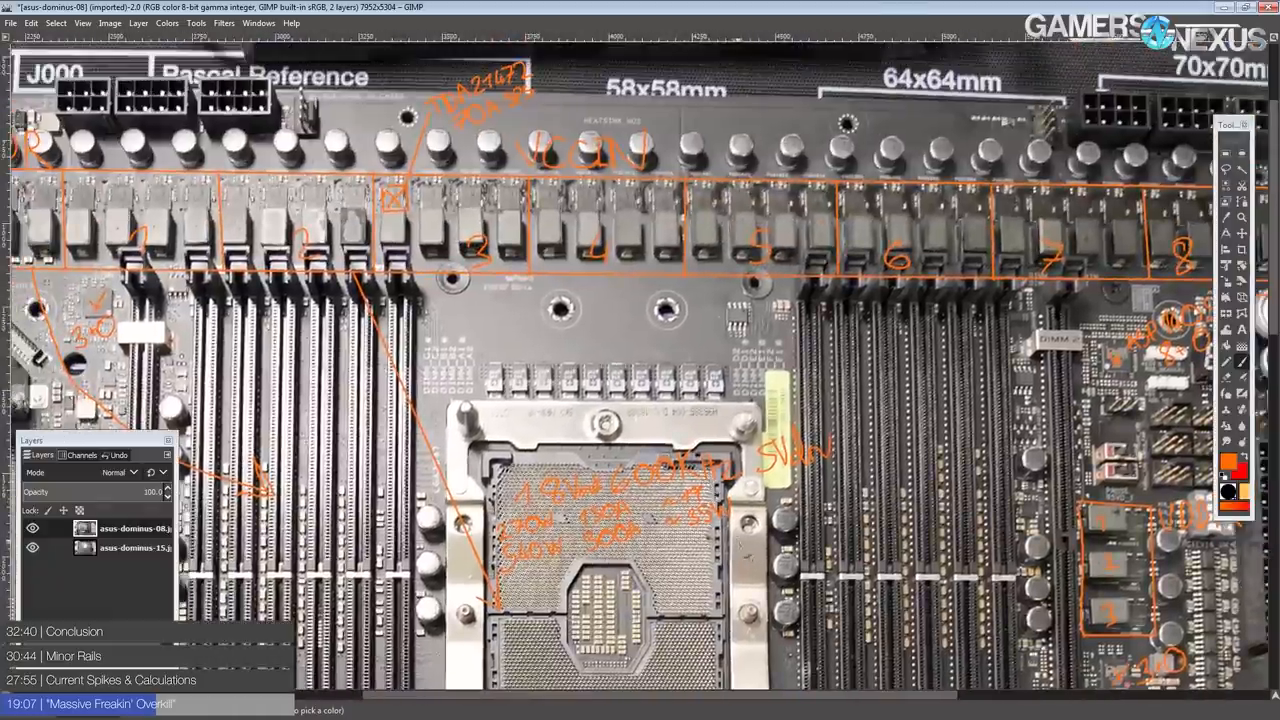
- Write the 540W 300A and 810W 450A rows with their approximate loss figures below the first line
{"action": "scroll", "scroll_direction": "down", "scroll_amount": 3}
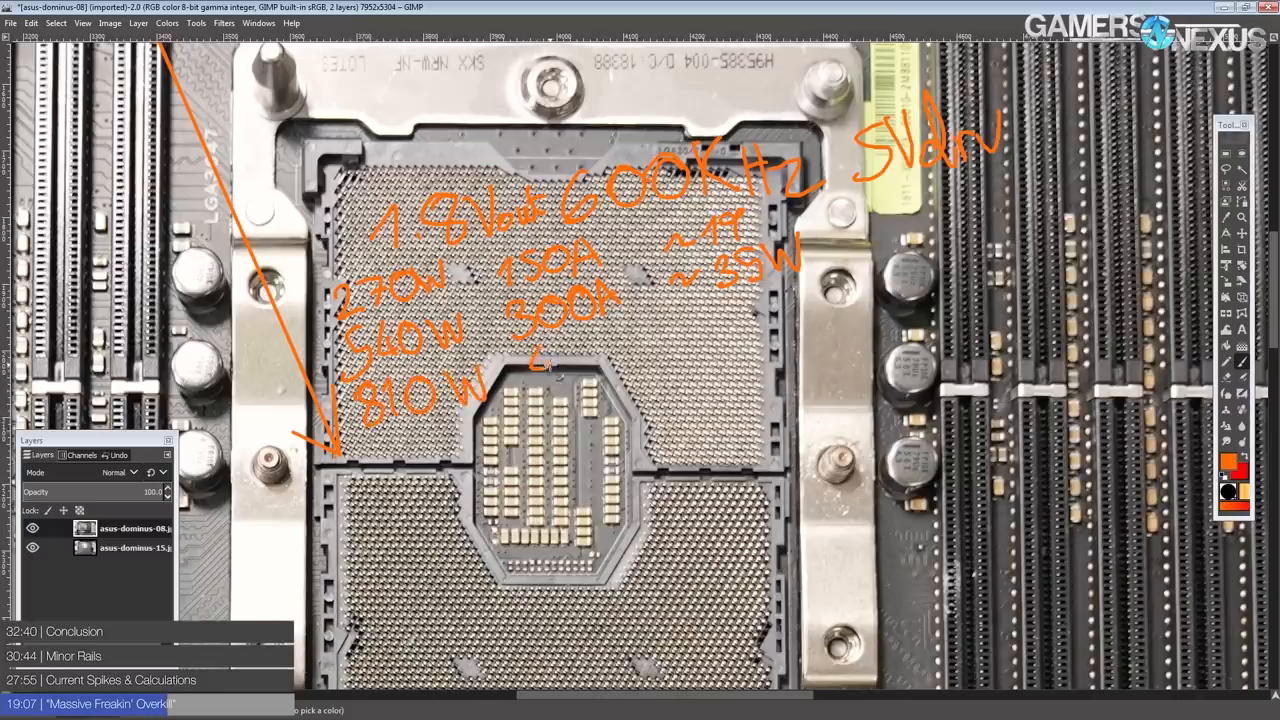
{"action": "left_click_drag", "start_coordinate": [530, 344], "coordinate": [616, 344]}
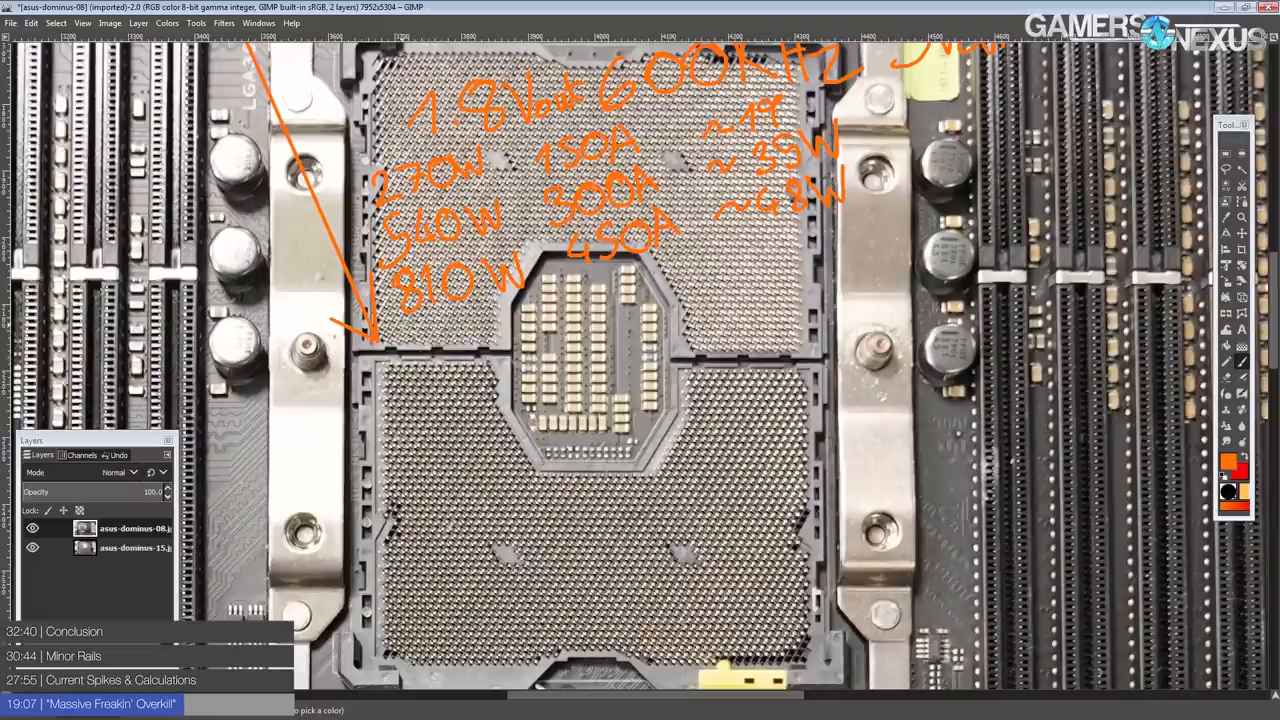
{"action": "type", "text": "108"}
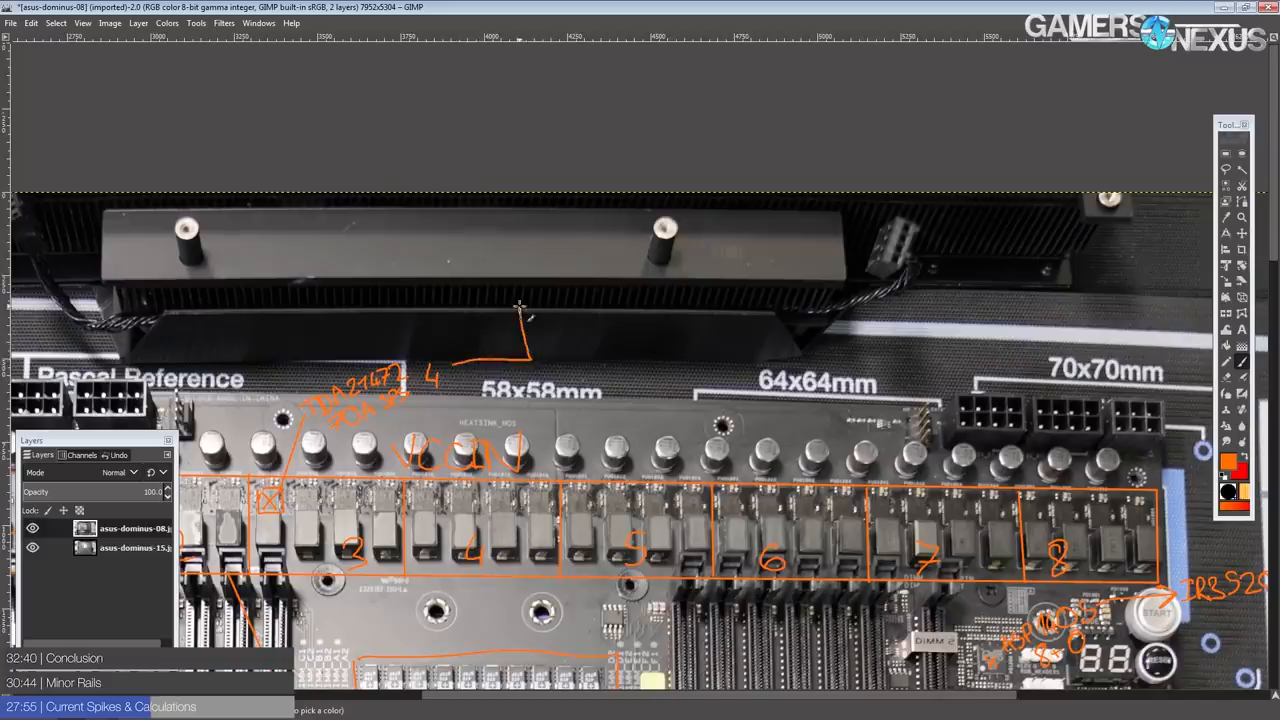
- Freehand an orange stepped square-wave line above the 58x58mm label
{"action": "left_click_drag", "start_coordinate": [520, 304], "coordinate": [700, 356]}
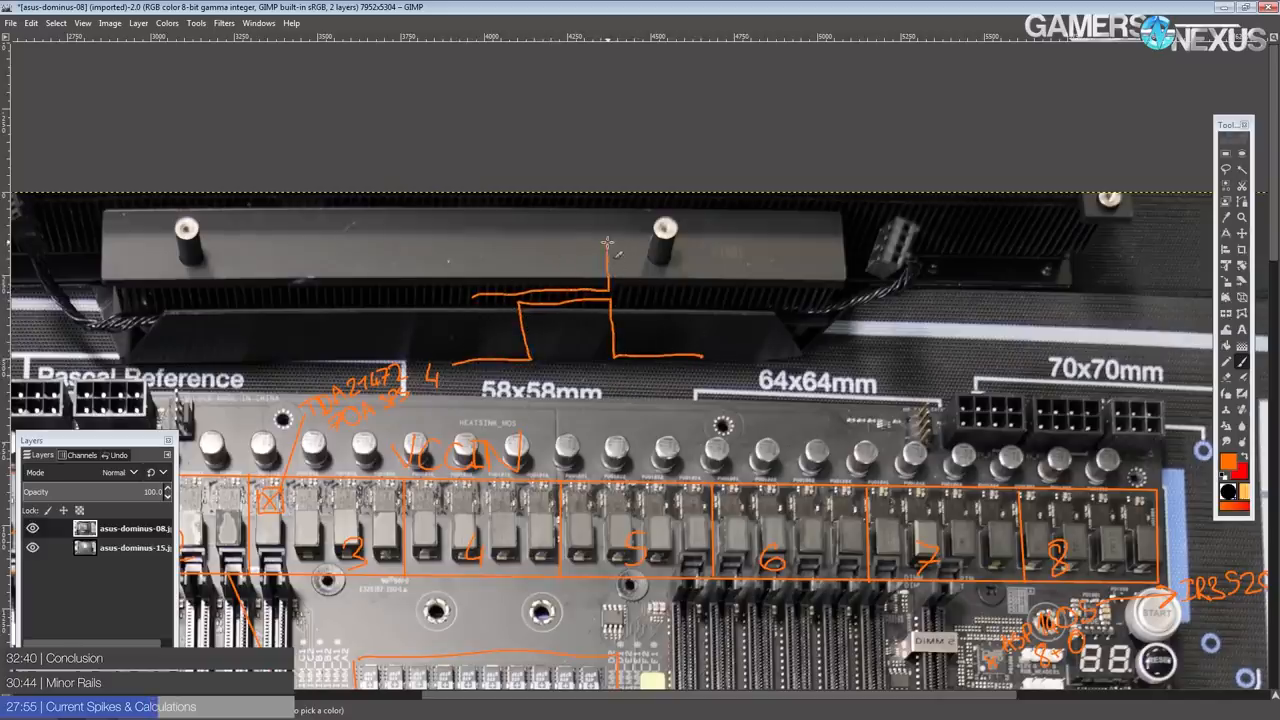
{"action": "left_click_drag", "start_coordinate": [604, 244], "coordinate": [736, 284]}
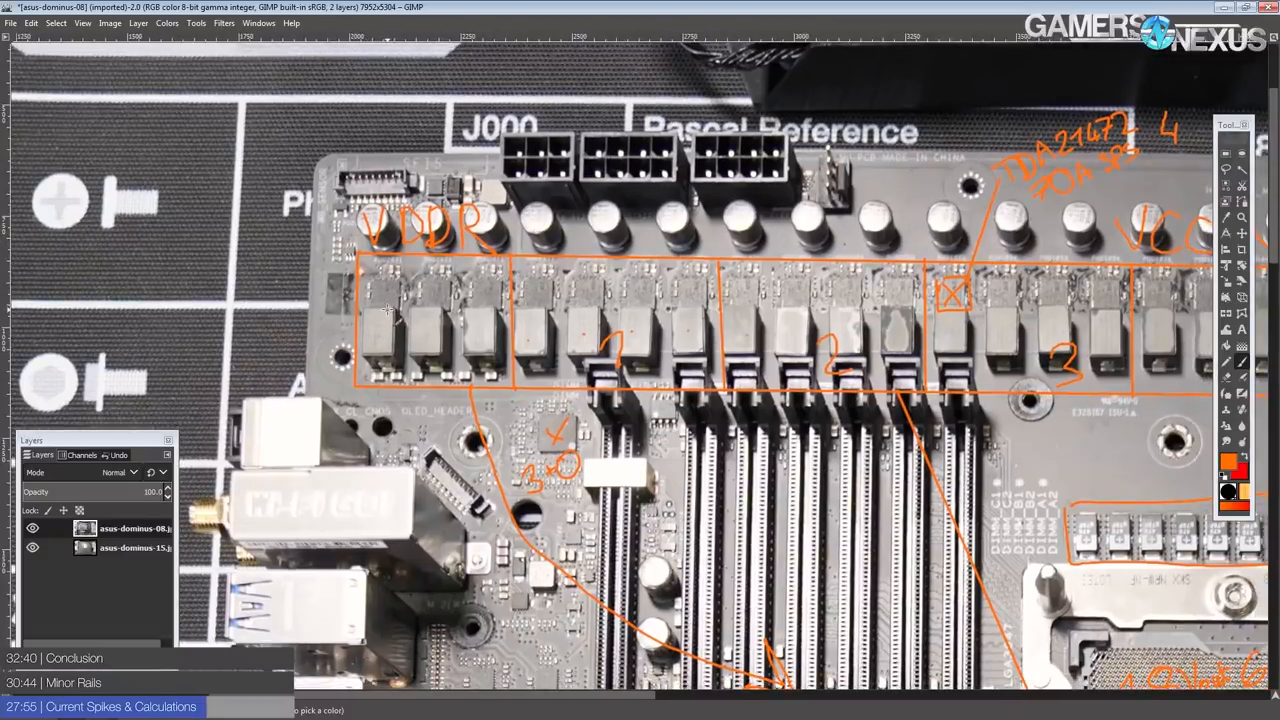
{"action": "mouse_move", "coordinate": [464, 336]}
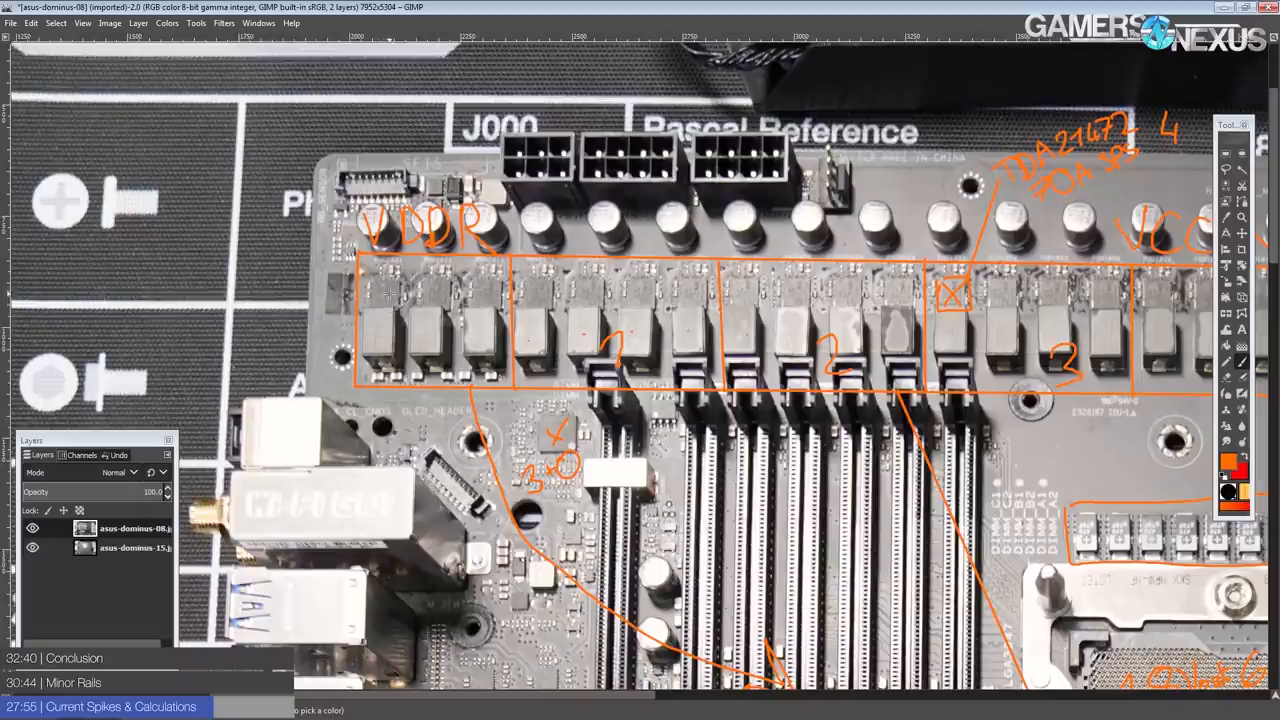
- Write current calculation notes beside the CPU socket with the Paintbrush after panning to the left VRM
{"action": "scroll", "scroll_direction": "down", "scroll_amount": 3}
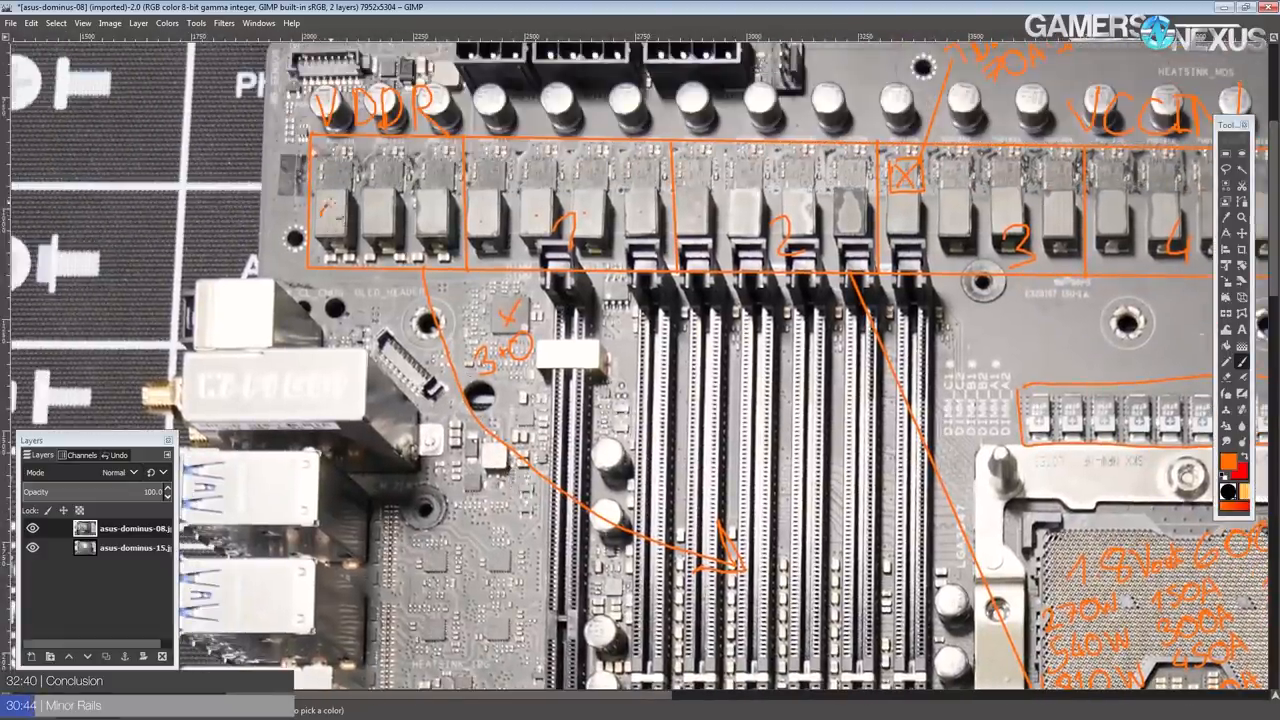
{"action": "left_click_drag", "start_coordinate": [340, 216], "coordinate": [390, 216]}
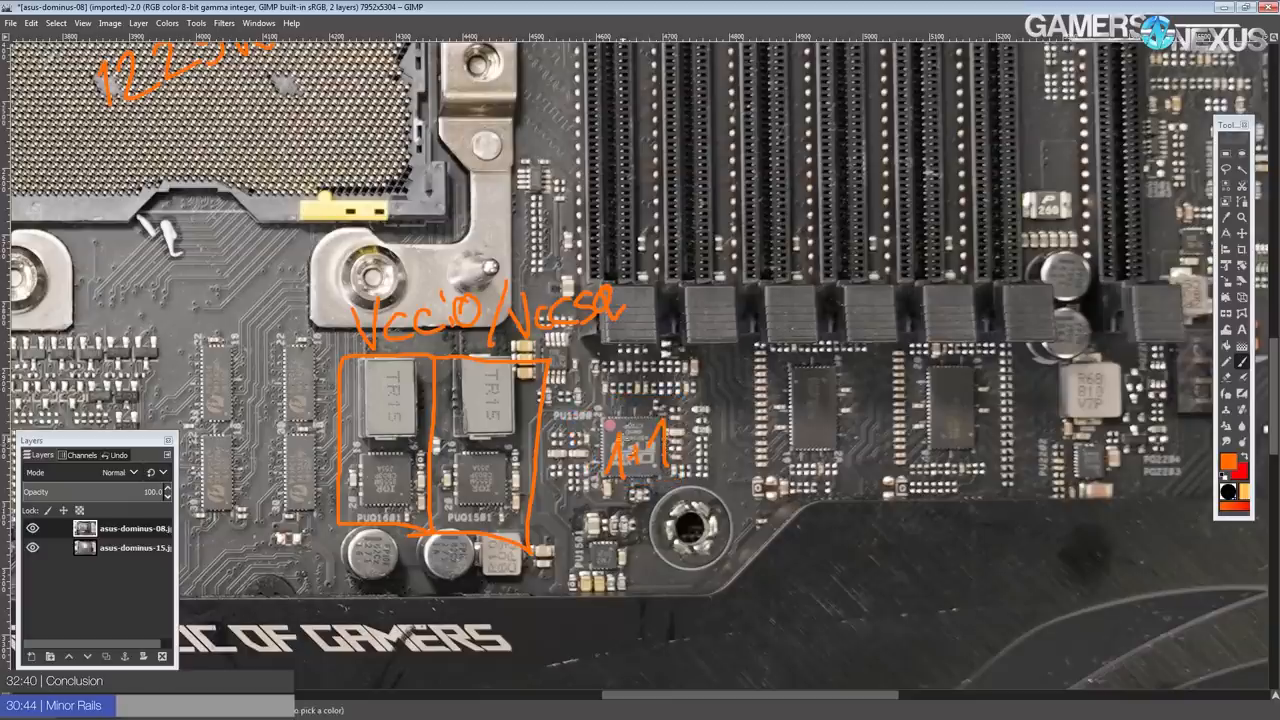
- Mark an X over each boxed VCCIO/VCCSA regulator and label them 'IR3555 PowIR' with arrows
{"action": "left_click_drag", "start_coordinate": [590, 404], "coordinate": [684, 486]}
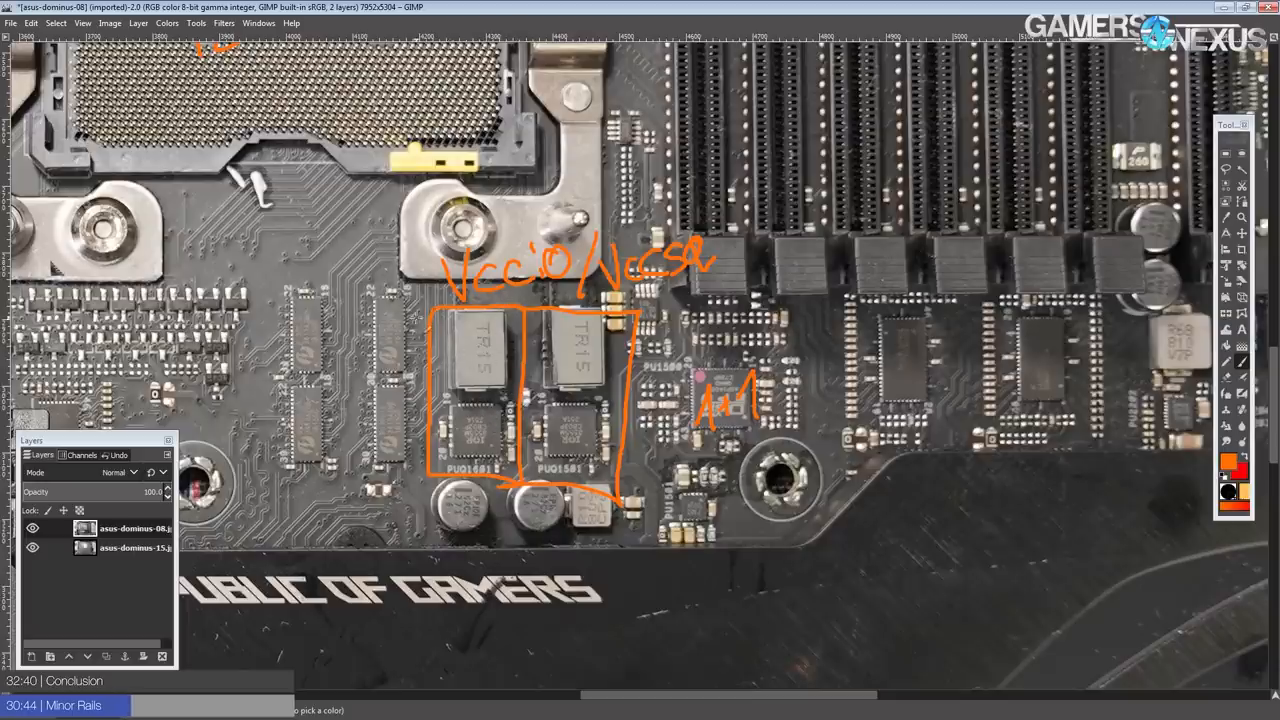
{"action": "left_click", "coordinate": [470, 436]}
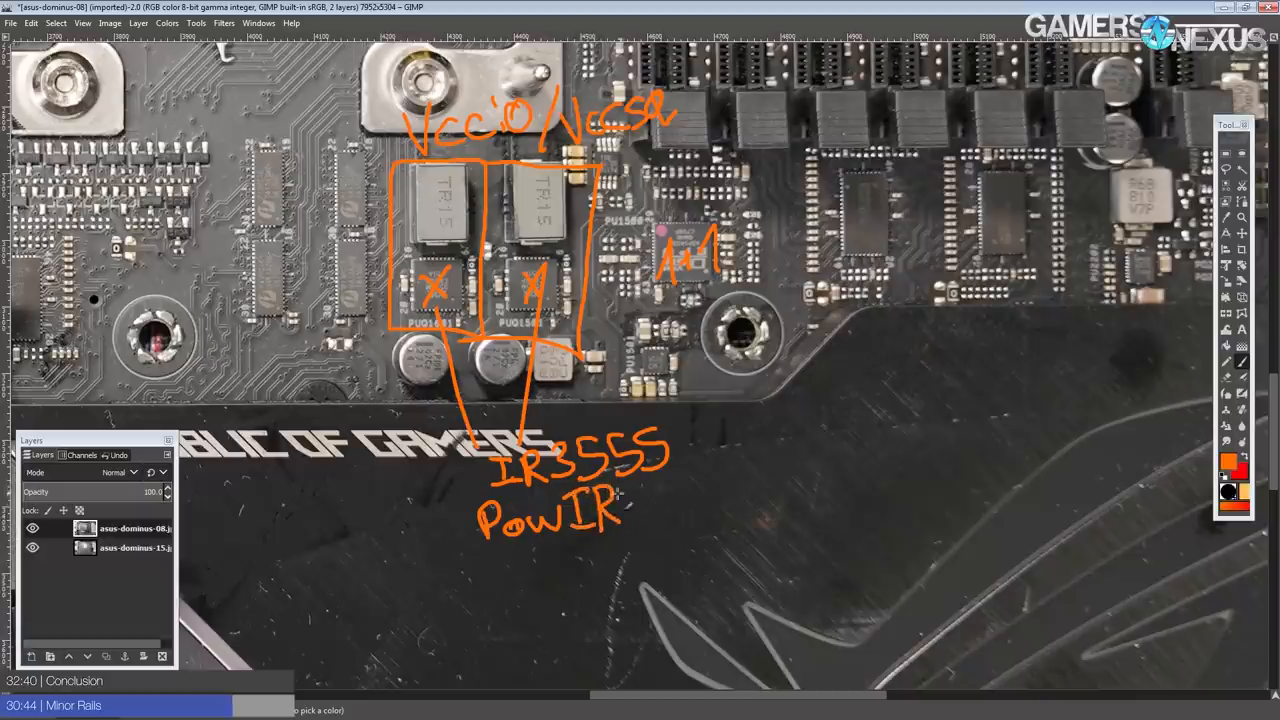
{"action": "type", "text": "Star"}
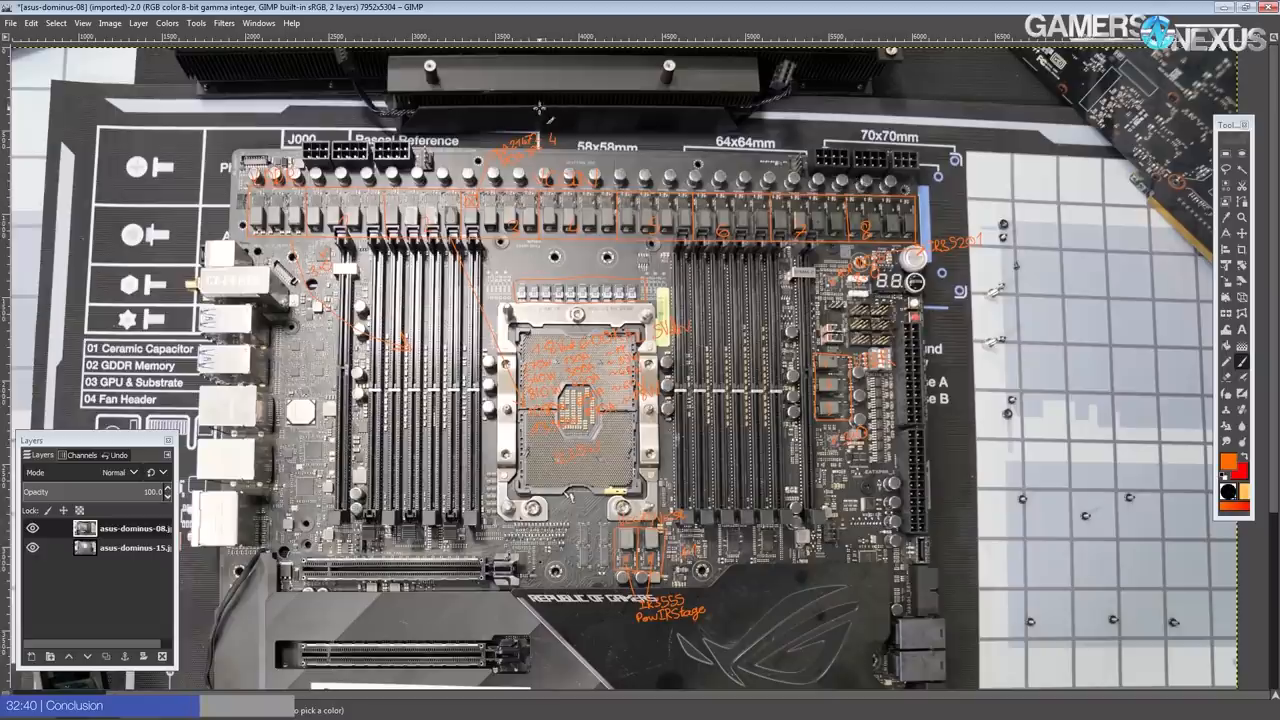
{"action": "mouse_move", "coordinate": [500, 124]}
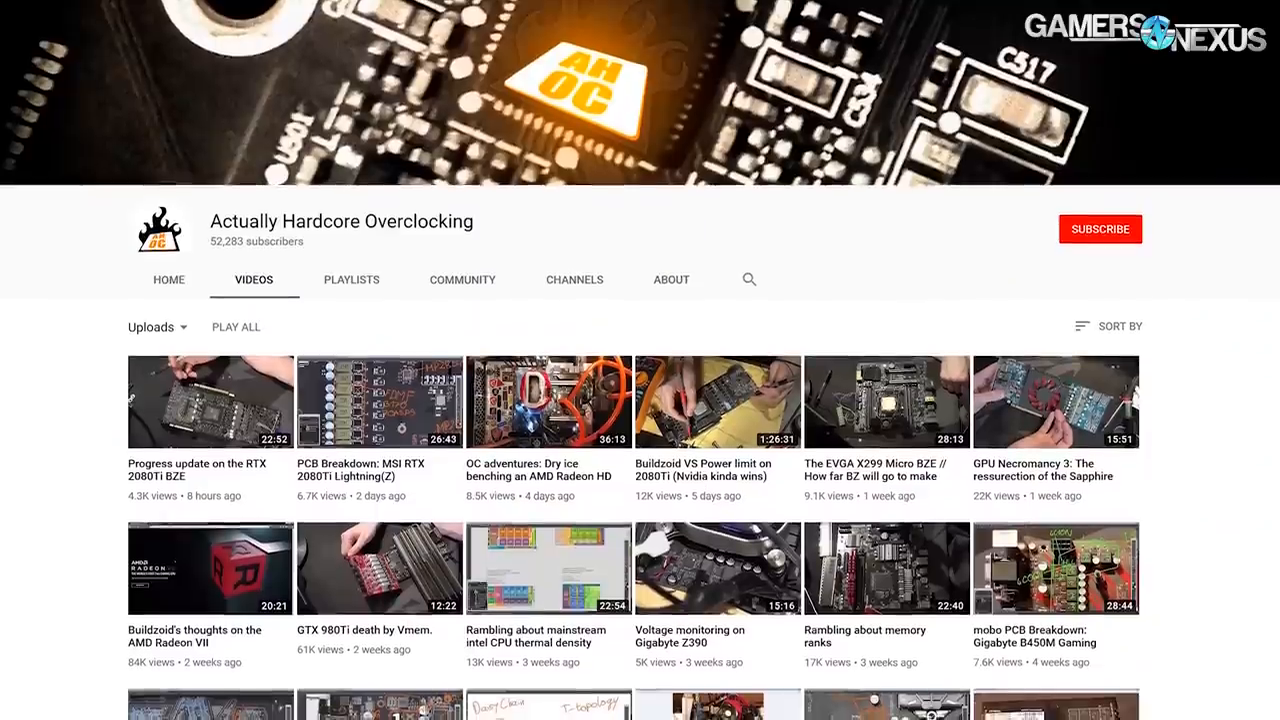
- Scroll down through the Actually Hardcore Overclocking channel's video uploads
{"action": "scroll", "scroll_direction": "down", "scroll_amount": 3}
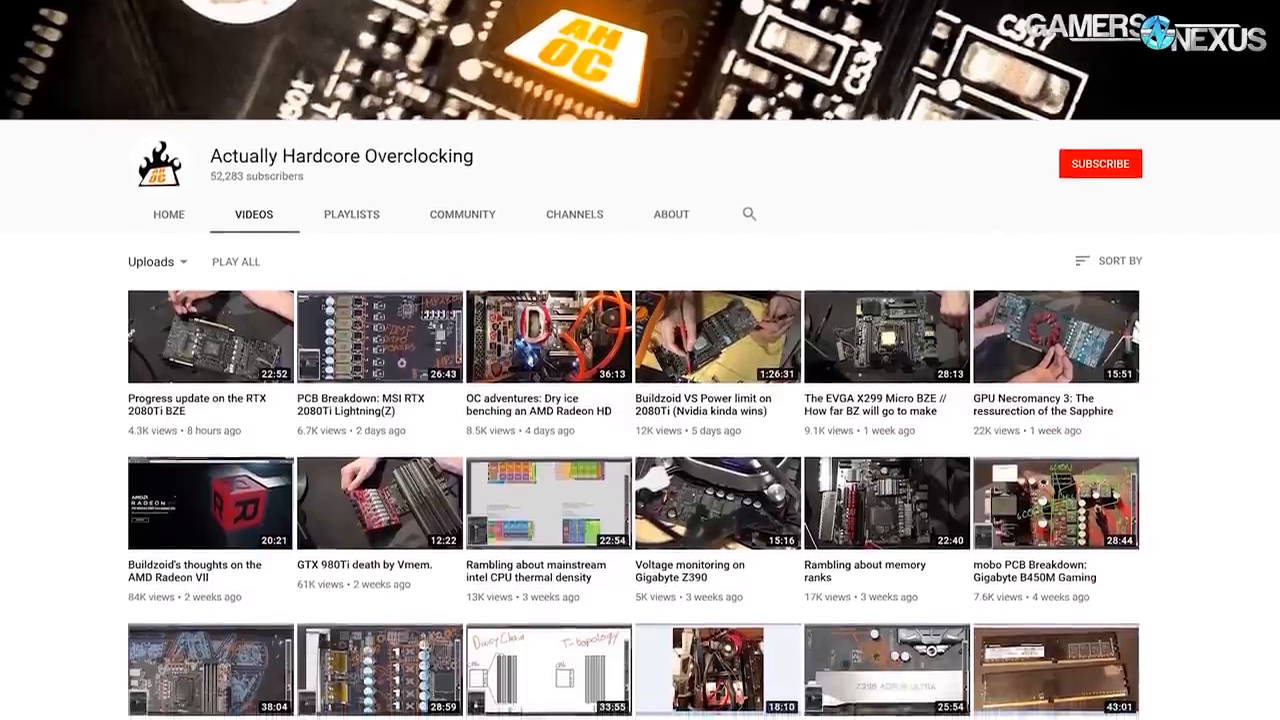
{"action": "scroll", "scroll_direction": "down", "scroll_amount": 3}
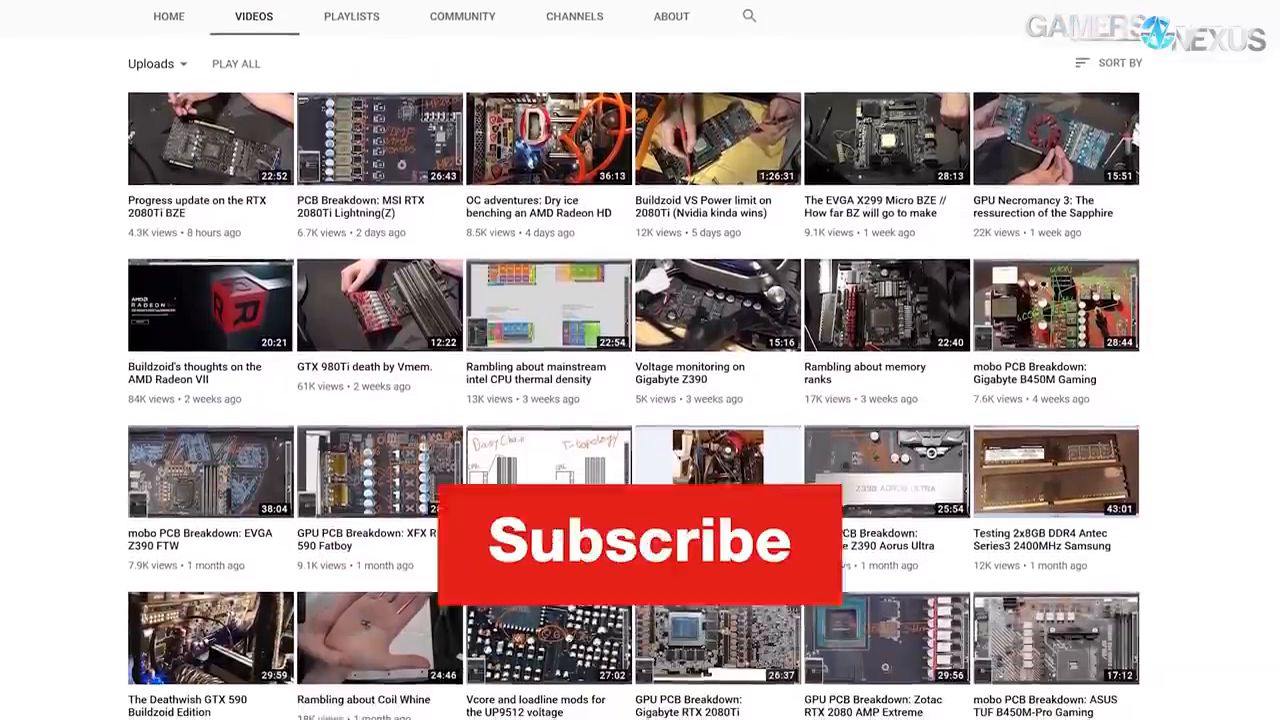
{"action": "scroll", "scroll_direction": "down", "scroll_amount": 3}
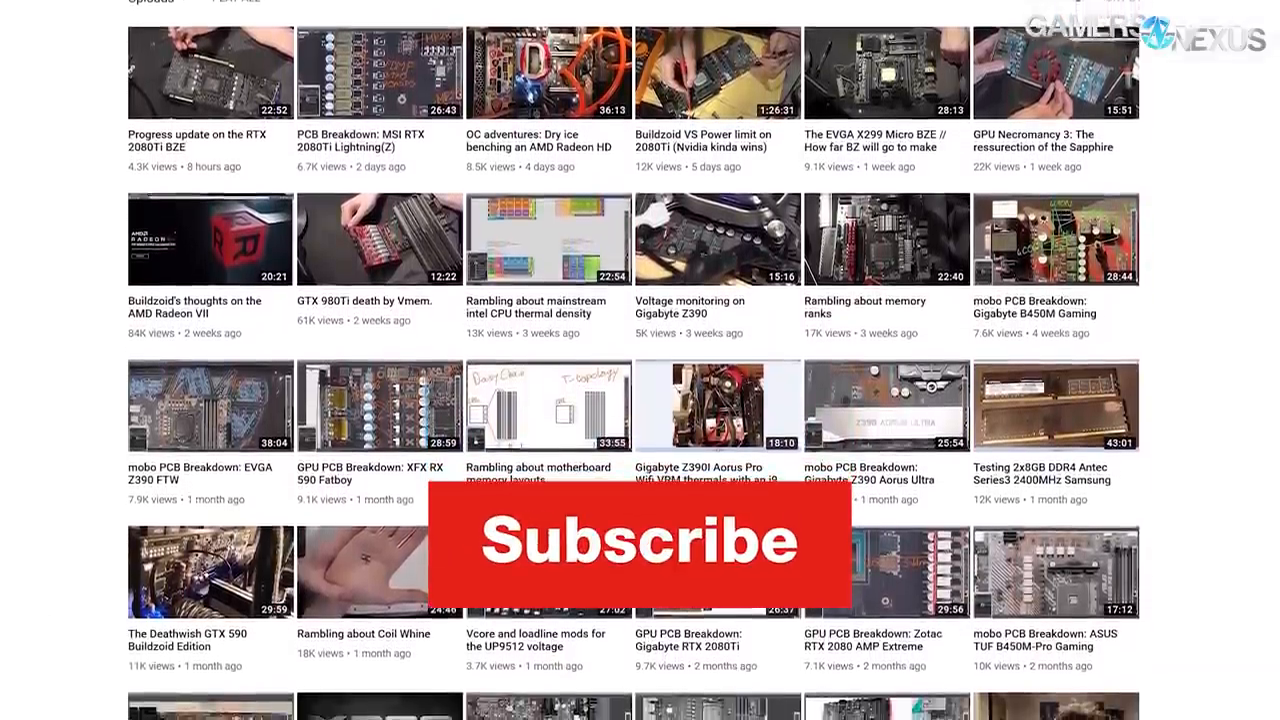
{"action": "scroll", "scroll_direction": "down", "scroll_amount": 3}
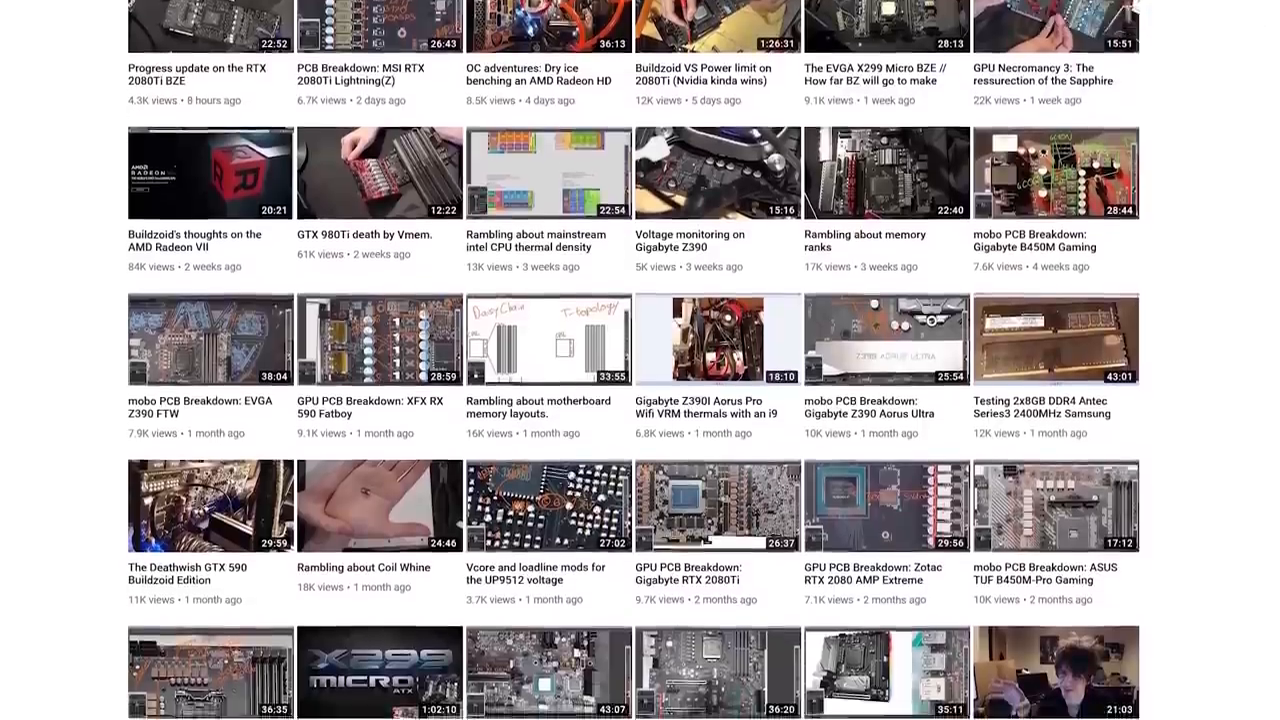